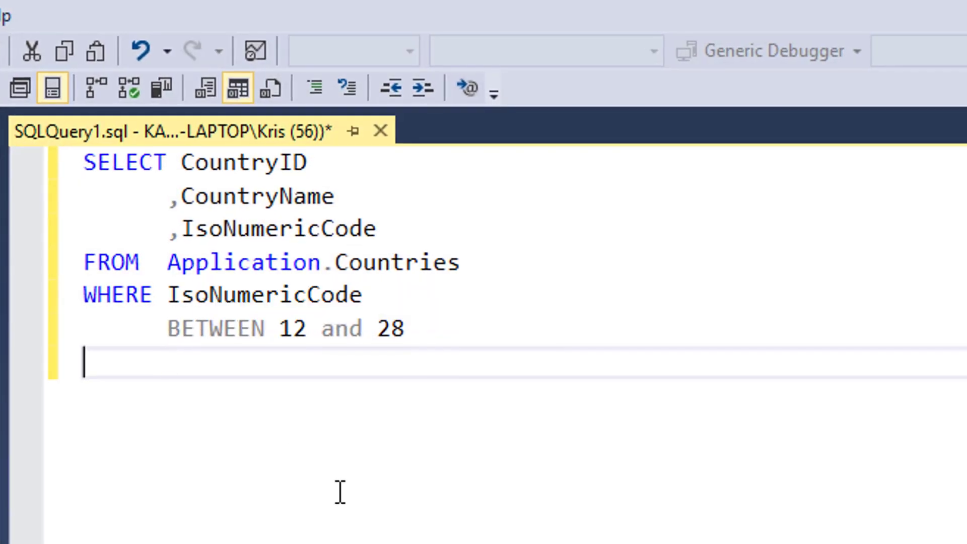
{"action": "mouse_move", "coordinate": [192, 173]}
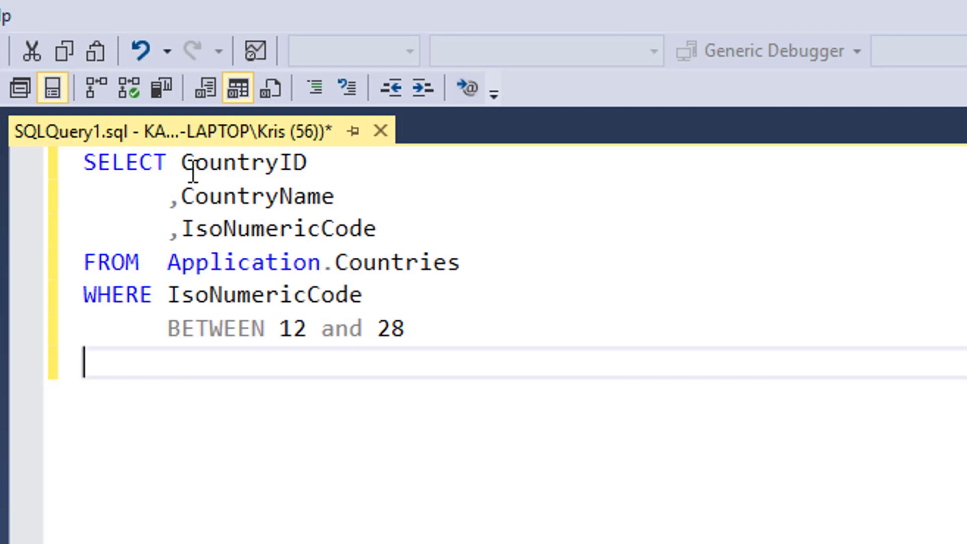
{"action": "mouse_move", "coordinate": [171, 327]}
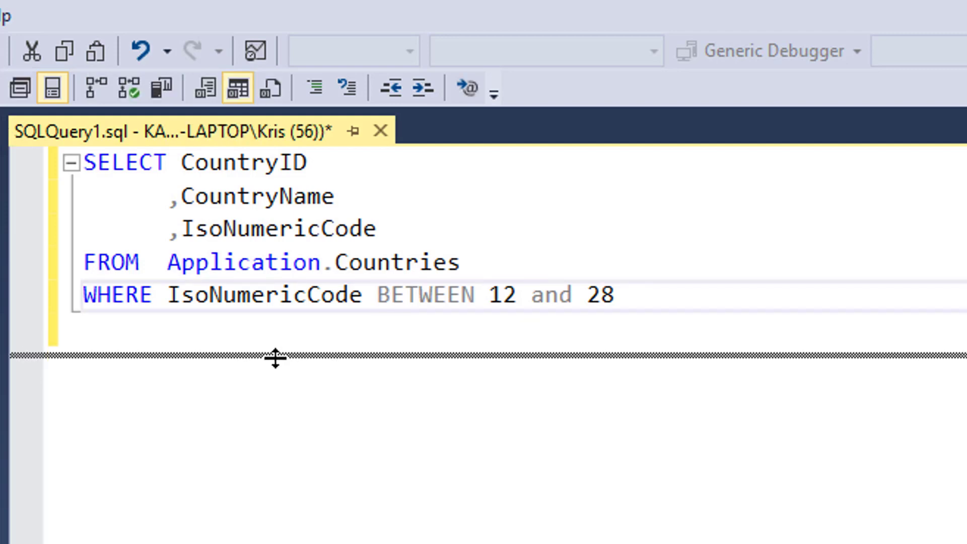
Run the IsoNumericCode BETWEEN 12 AND 28 query, then change the upper bound to 100
{"action": "key", "text": "F5"}
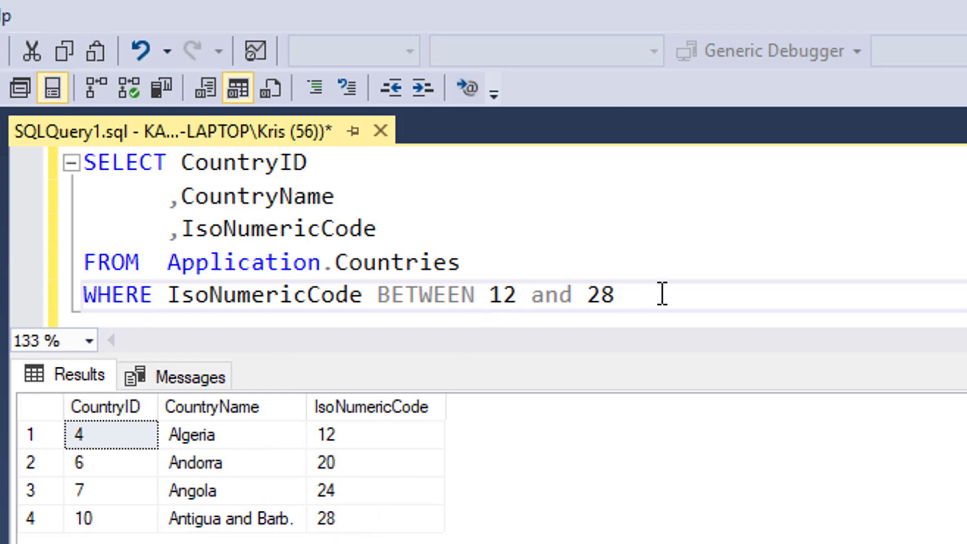
{"action": "key", "text": "Backspace"}
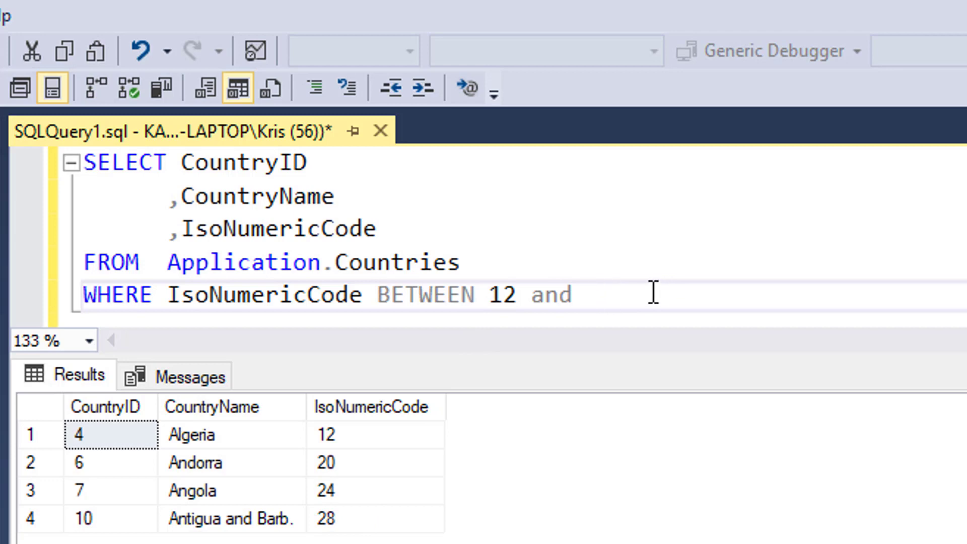
{"action": "type", "text": "100"}
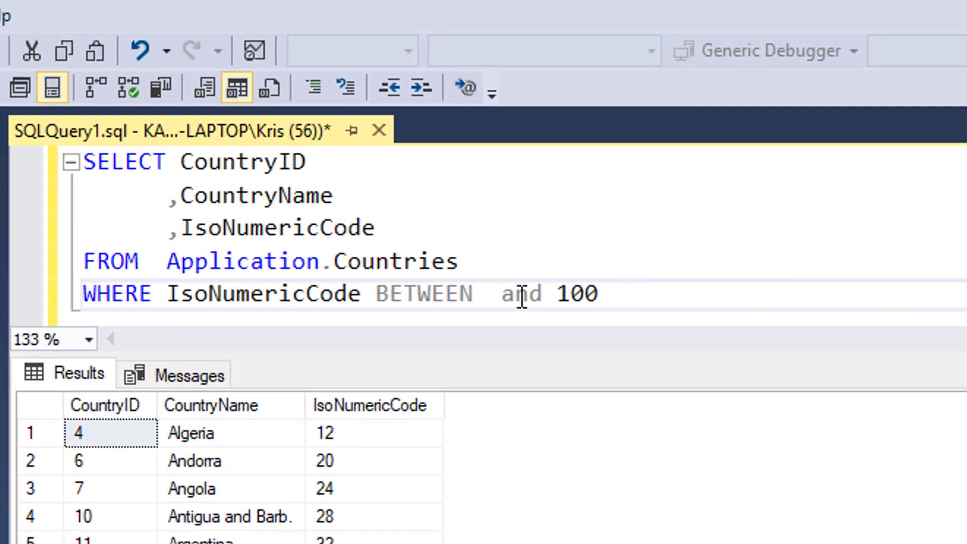
Reverse the bounds to BETWEEN 100 AND 12, run it for no rows, and select the range values
{"action": "type", "text": "100"}
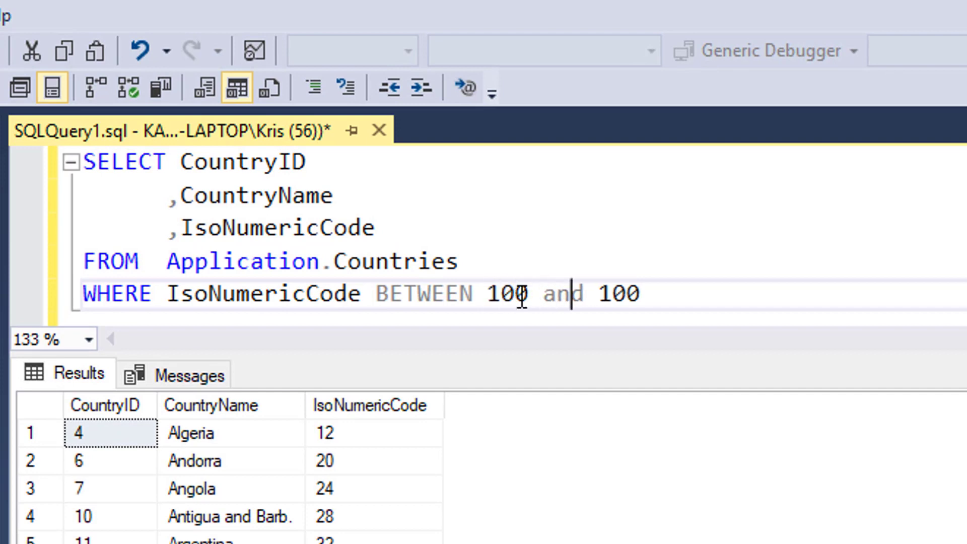
{"action": "key", "text": "BackSpace"}
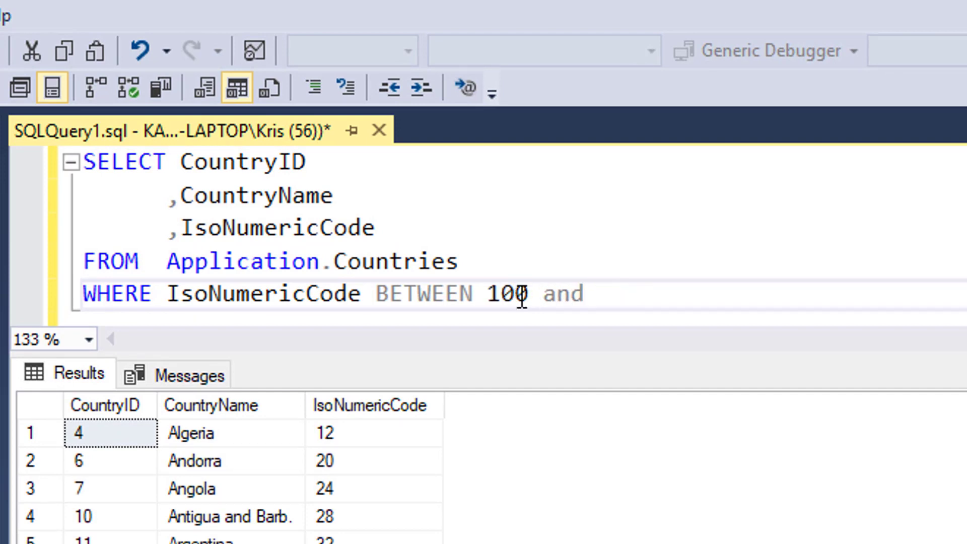
{"action": "type", "text": "12"}
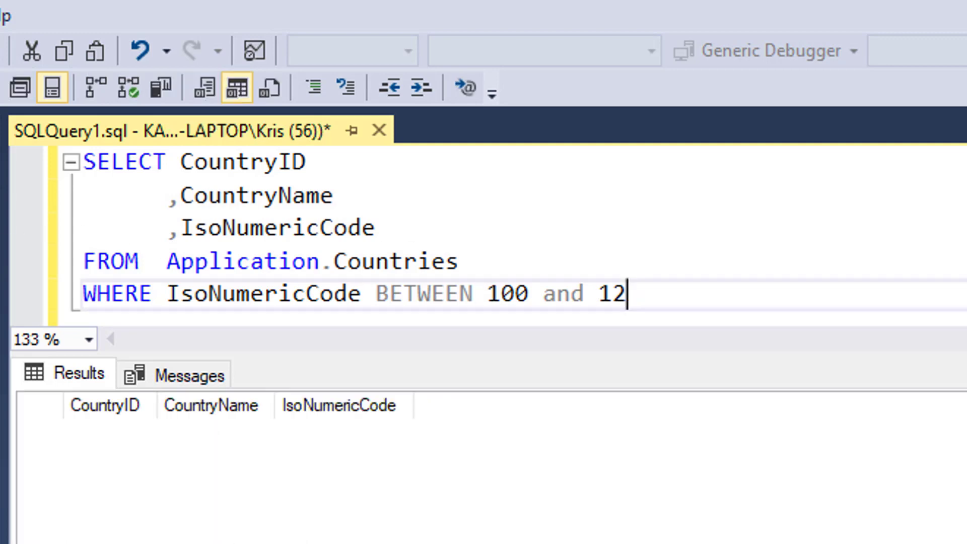
{"action": "mouse_move", "coordinate": [414, 310]}
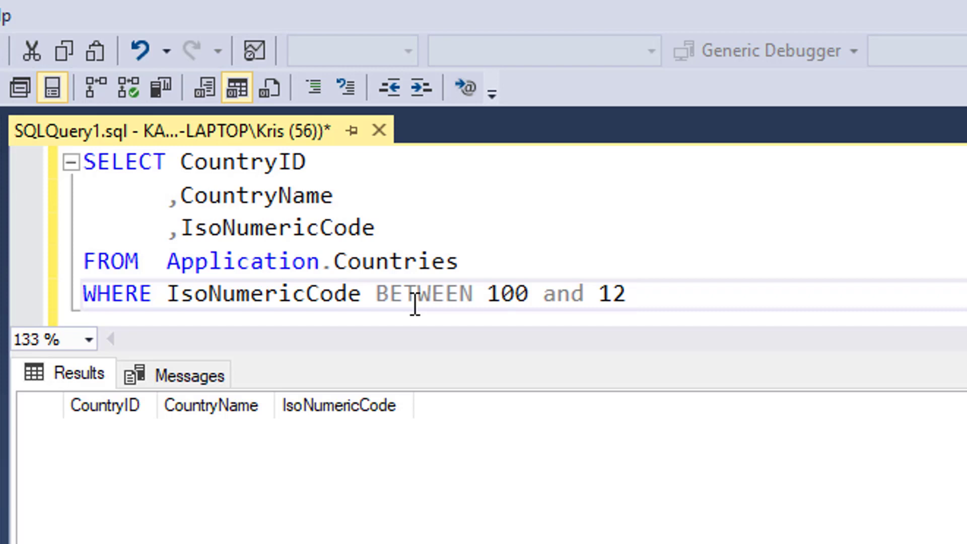
{"action": "left_click_drag", "start_coordinate": [484, 293], "coordinate": [624, 293]}
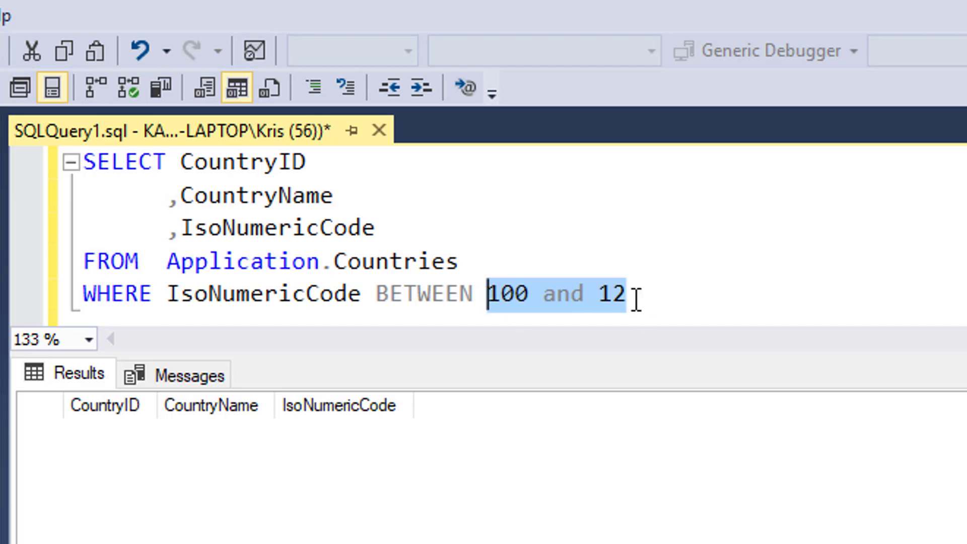
Restore BETWEEN 12 AND 28, run it, then insert NOT before BETWEEN
{"action": "type", "text": "12 AND"}
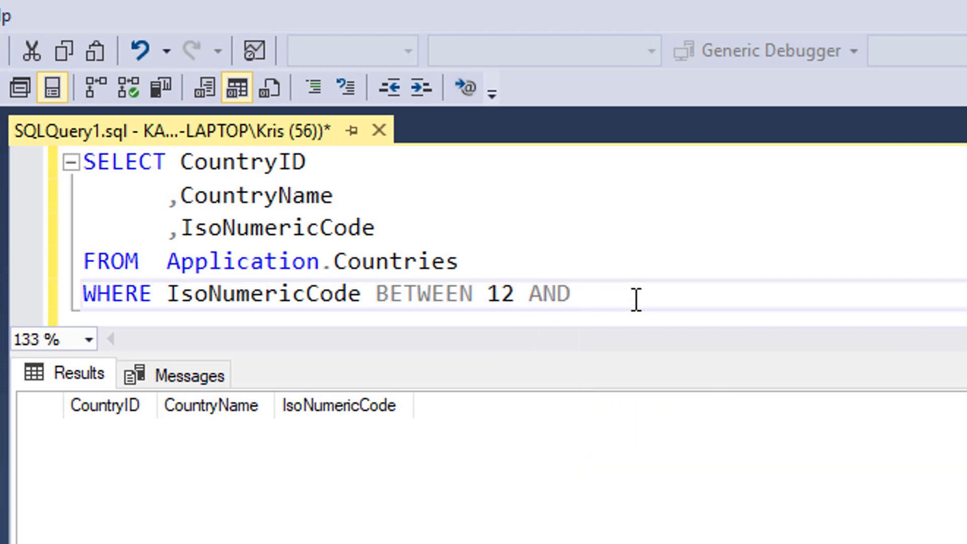
{"action": "type", "text": "28"}
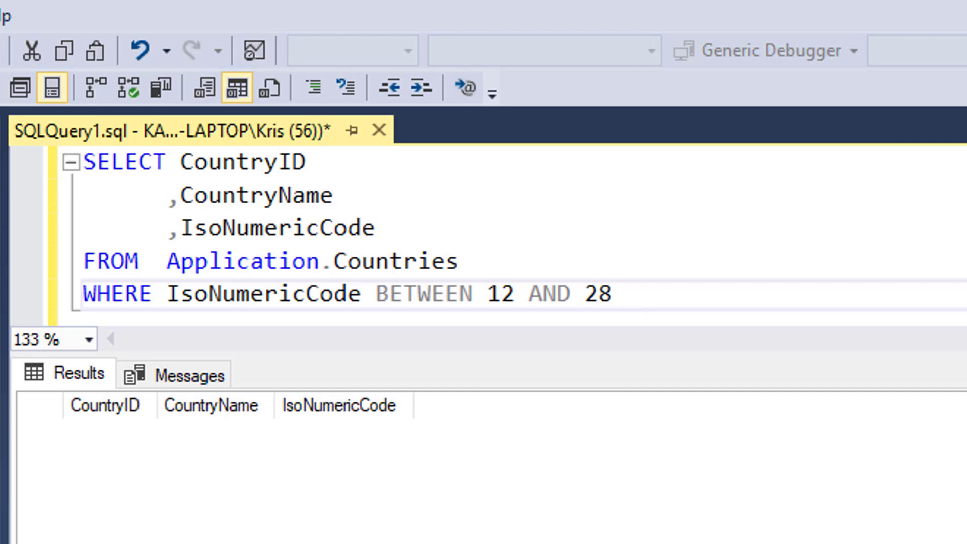
{"action": "key", "text": "F5"}
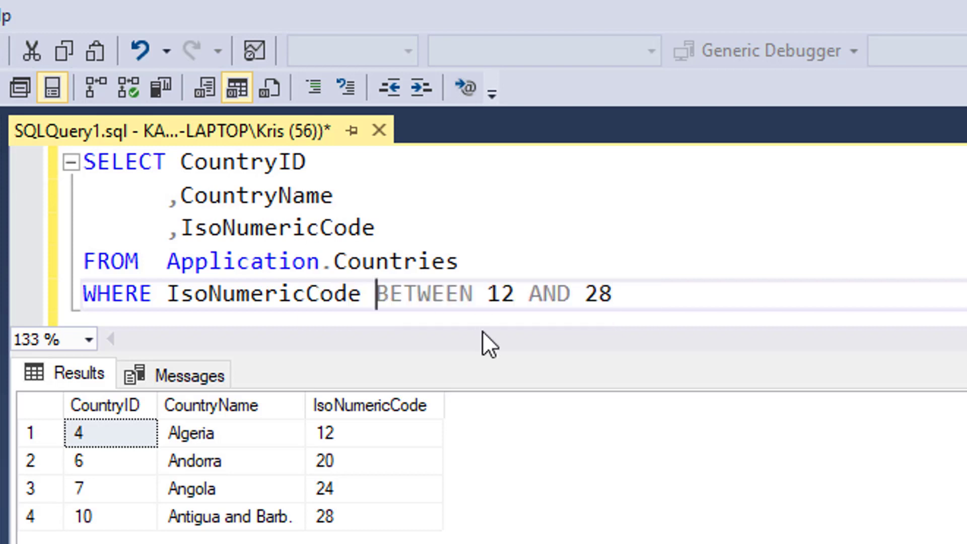
{"action": "type", "text": "NOT"}
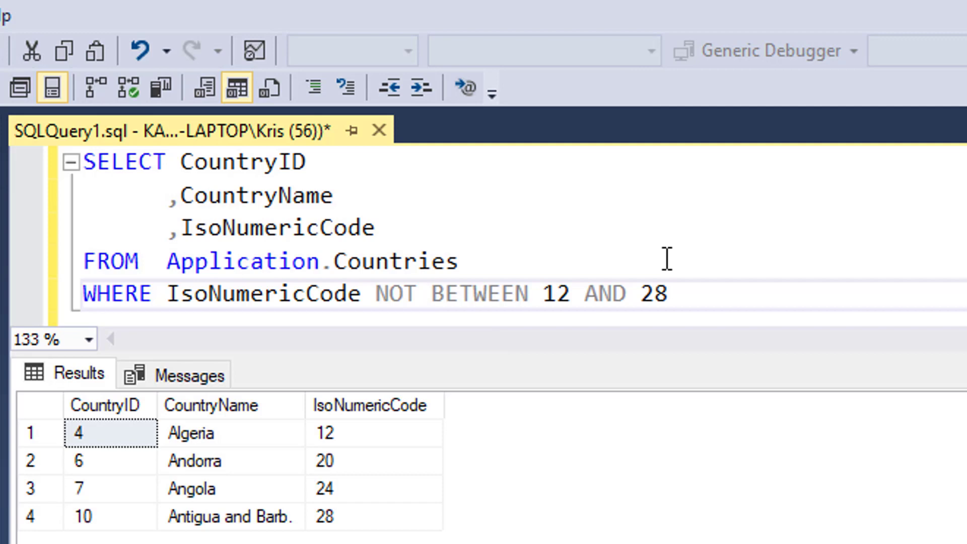
{"action": "mouse_move", "coordinate": [582, 405]}
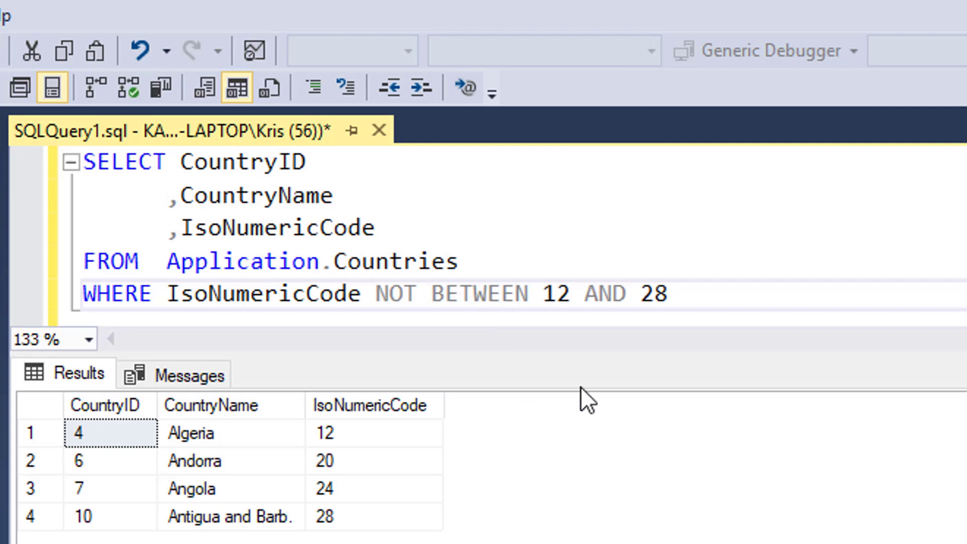
{"action": "left_click", "coordinate": [431, 294]}
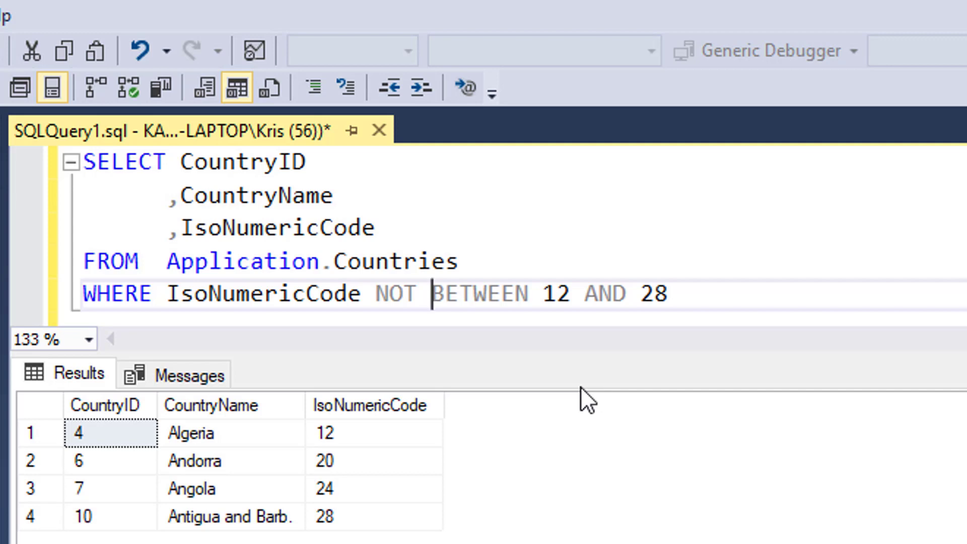
{"action": "mouse_move", "coordinate": [487, 449]}
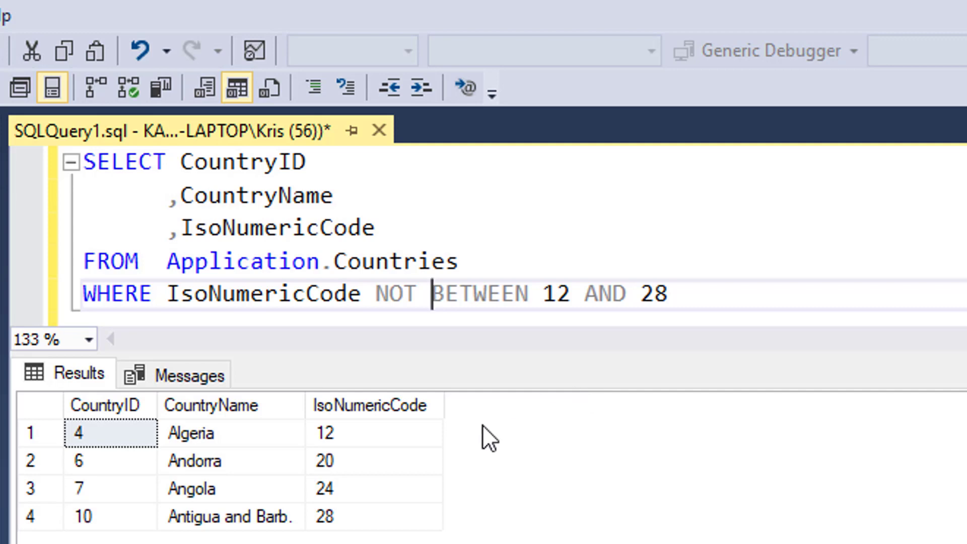
{"action": "mouse_move", "coordinate": [279, 447]}
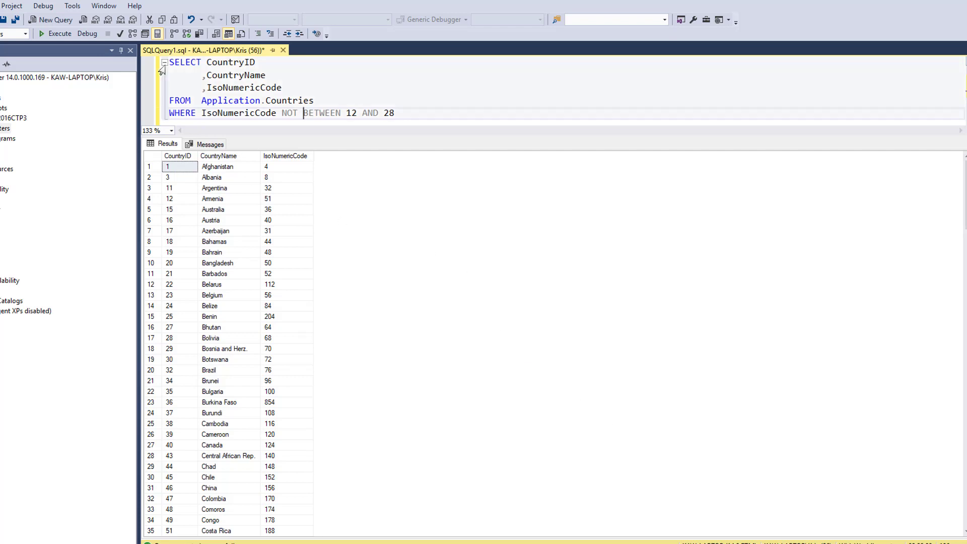
{"action": "left_click_drag", "start_coordinate": [171, 61], "coordinate": [315, 100]}
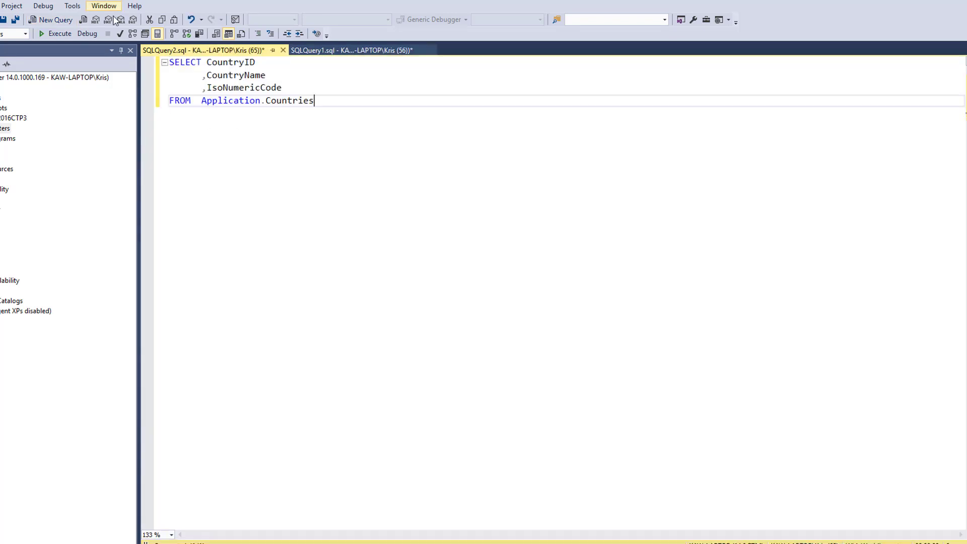
{"action": "left_click", "coordinate": [44, 35]}
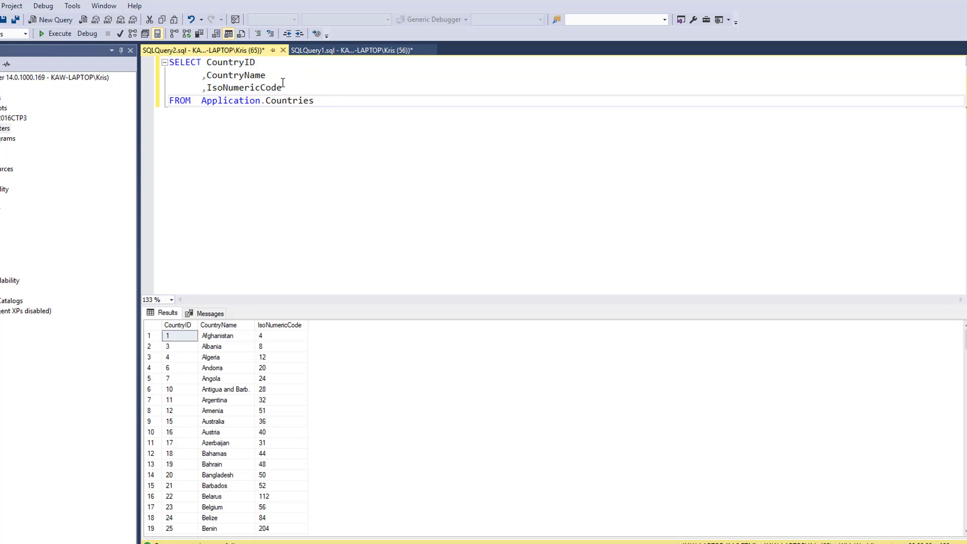
{"action": "mouse_move", "coordinate": [274, 88]}
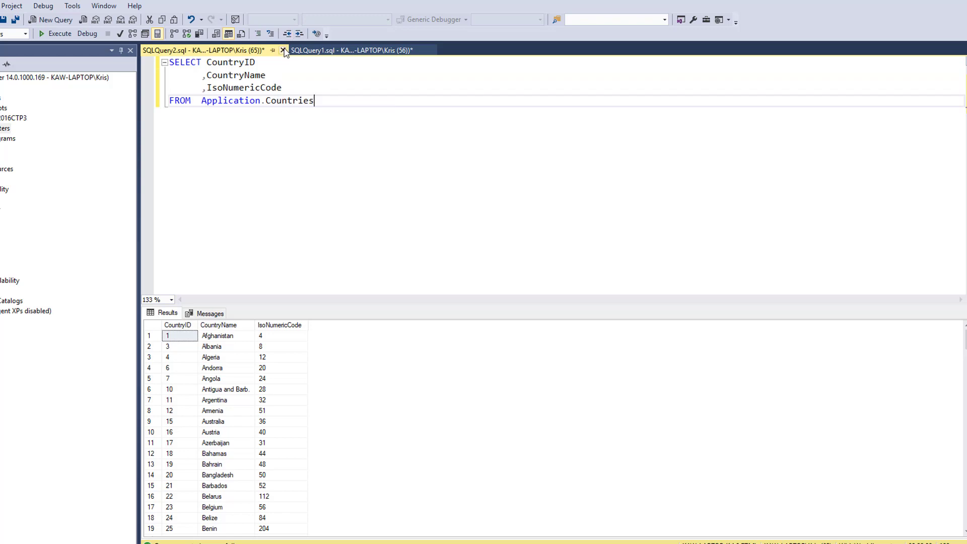
{"action": "left_click", "coordinate": [357, 51]}
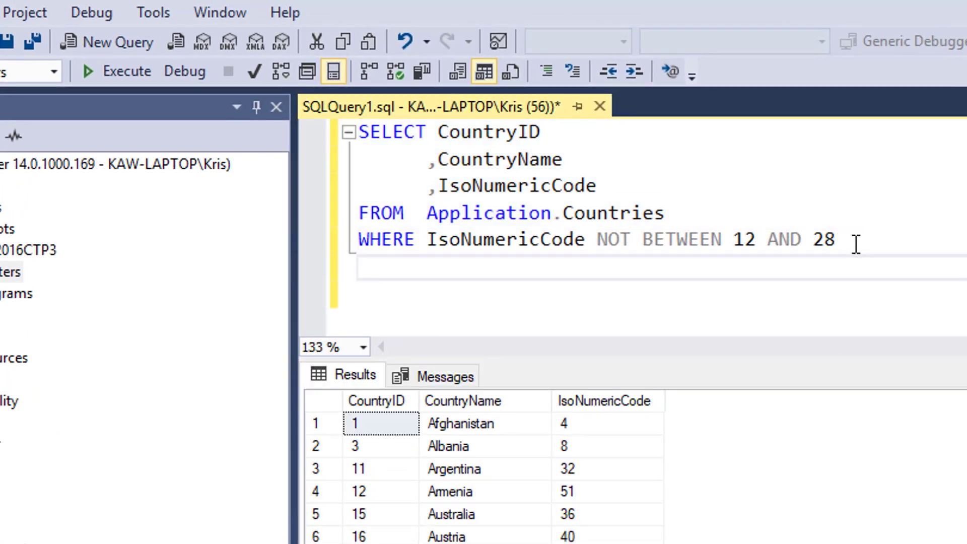
Add OR IsoNumericCode BETWEEN 12 AND 28 to the WHERE clause, run it, and select both condition lines
{"action": "type", "text": "OR"}
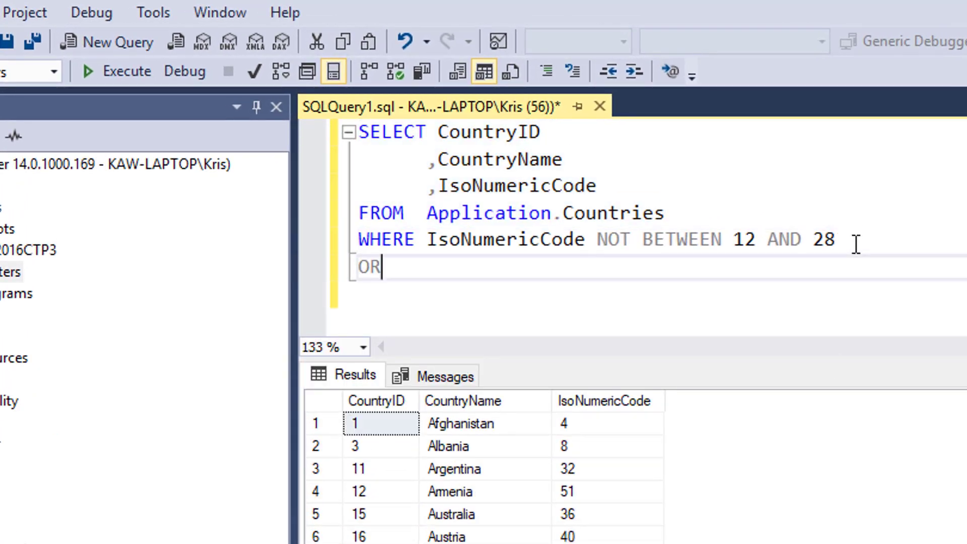
{"action": "type", "text": "IsoAlpha3Code BETW"}
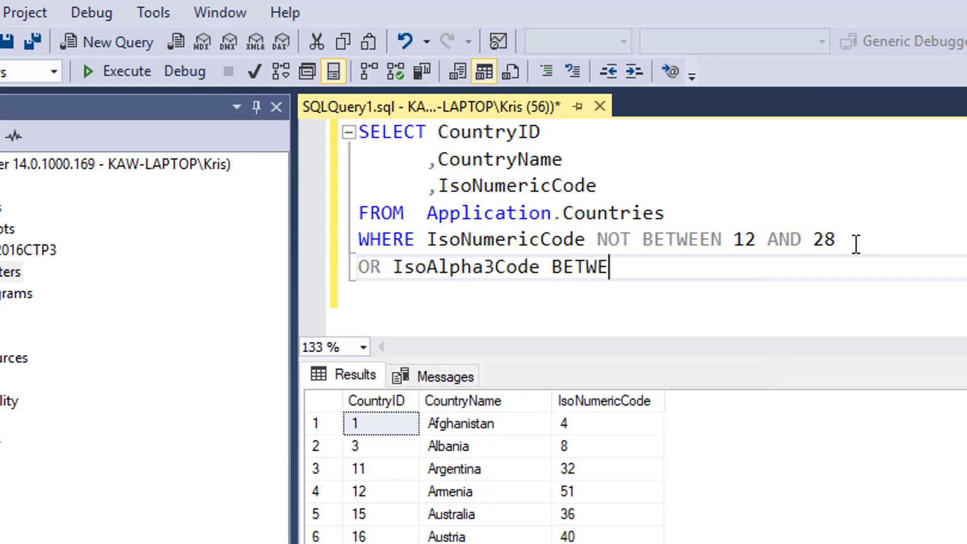
{"action": "type", "text": "EN 12 A"}
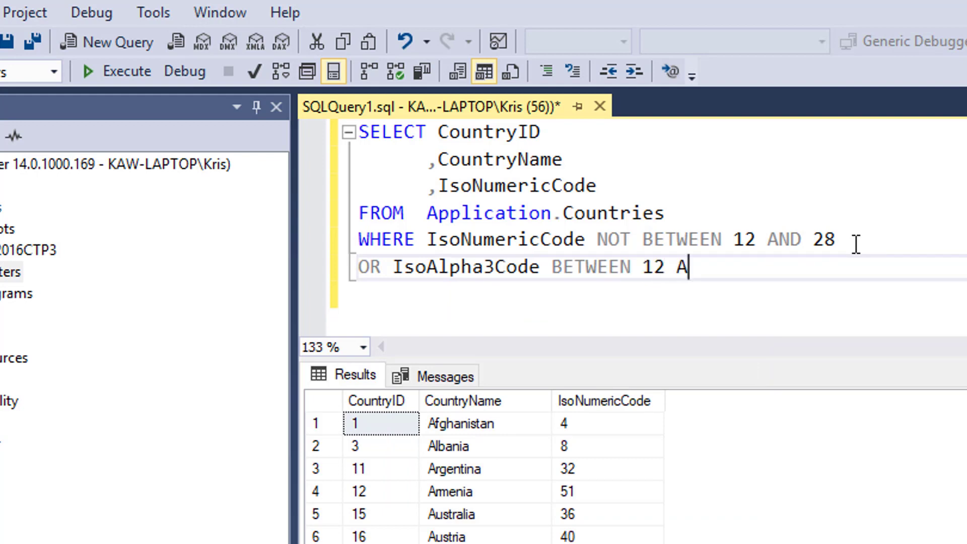
{"action": "type", "text": "ND 28"}
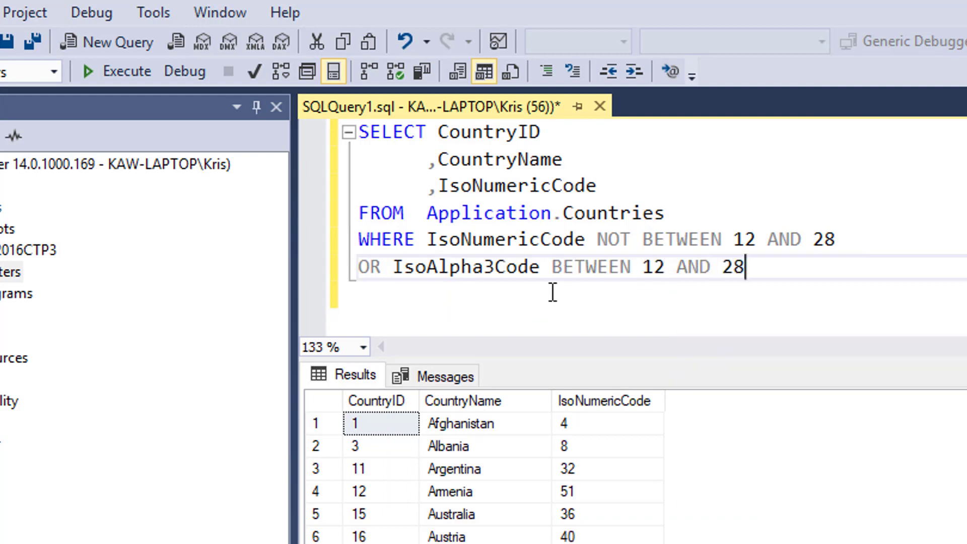
{"action": "double_click", "coordinate": [506, 239]}
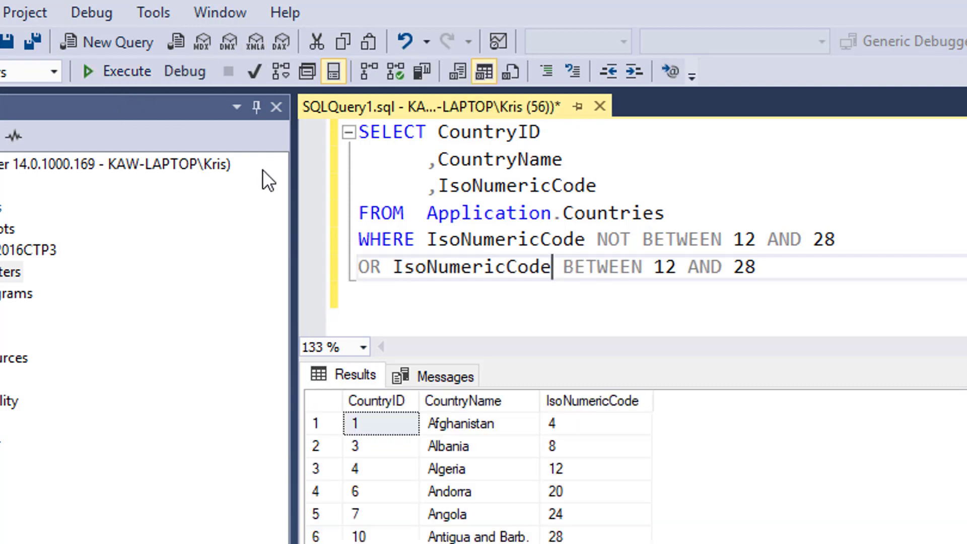
{"action": "left_click_drag", "start_coordinate": [426, 240], "coordinate": [757, 266]}
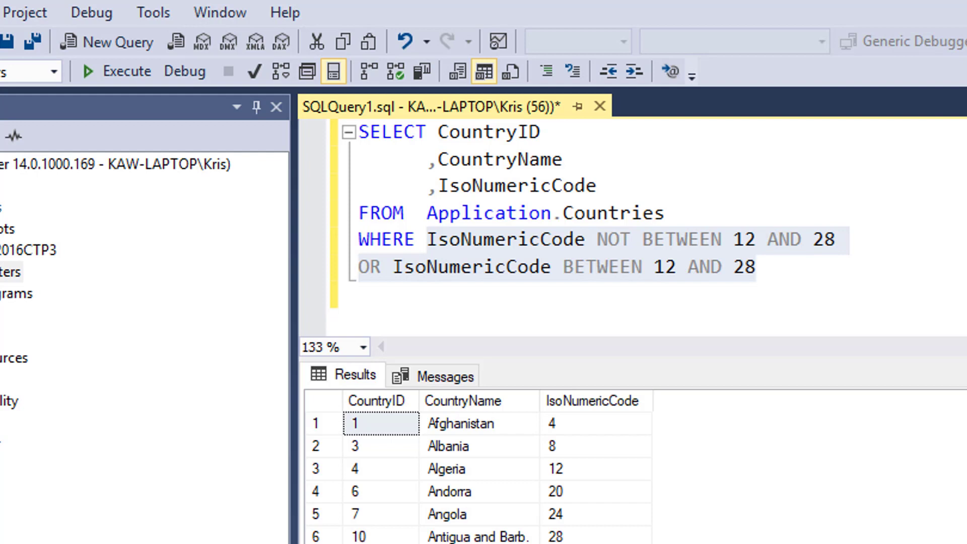
{"action": "mouse_move", "coordinate": [753, 357]}
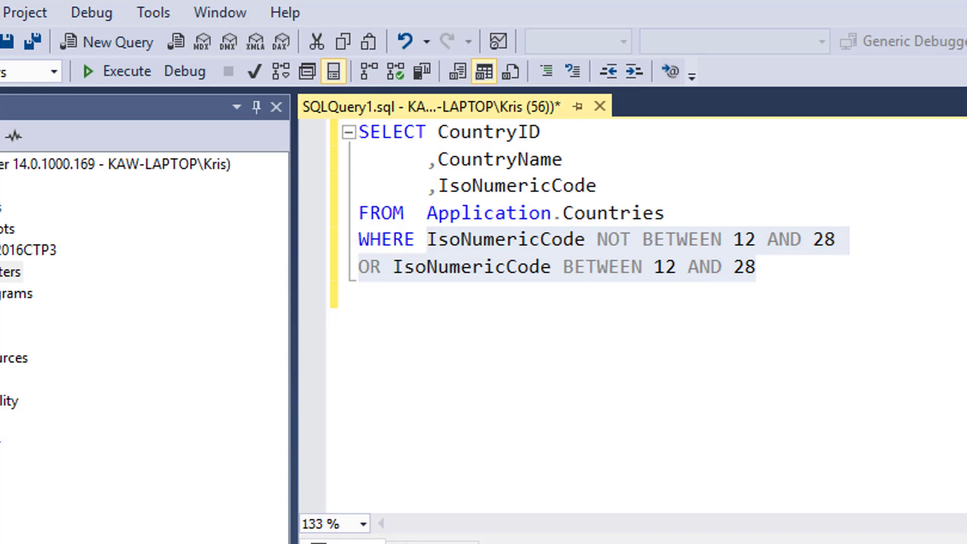
{"action": "mouse_move", "coordinate": [789, 284]}
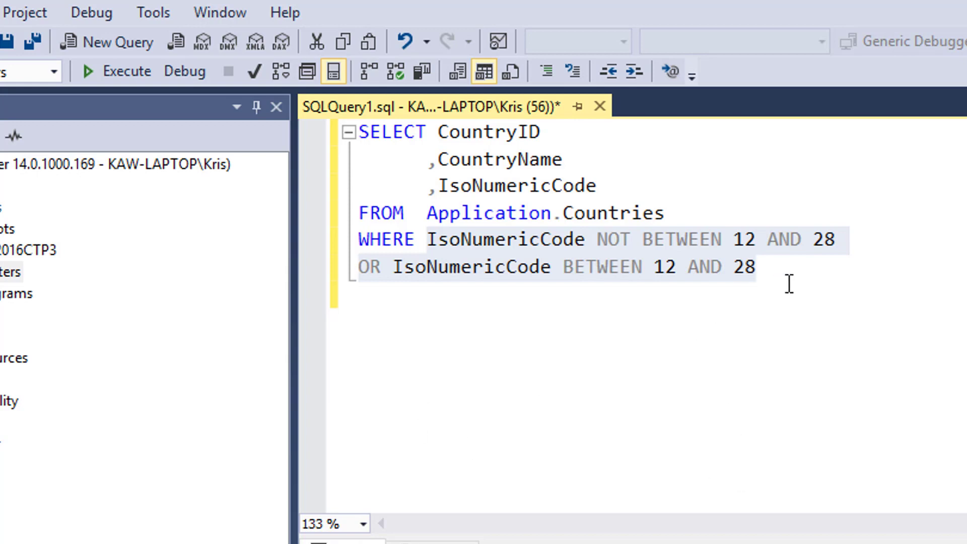
{"action": "key", "text": "ctrl+a"}
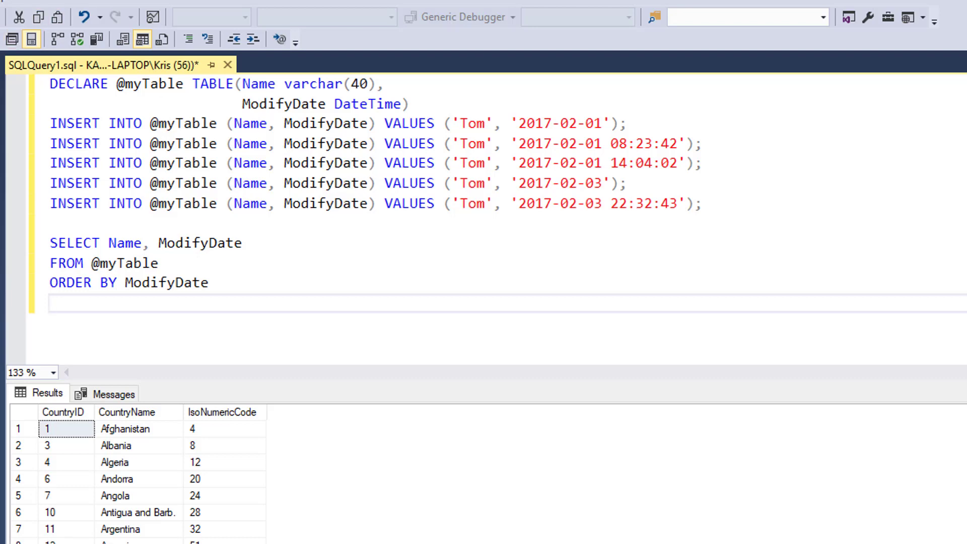
{"action": "key", "text": "F5"}
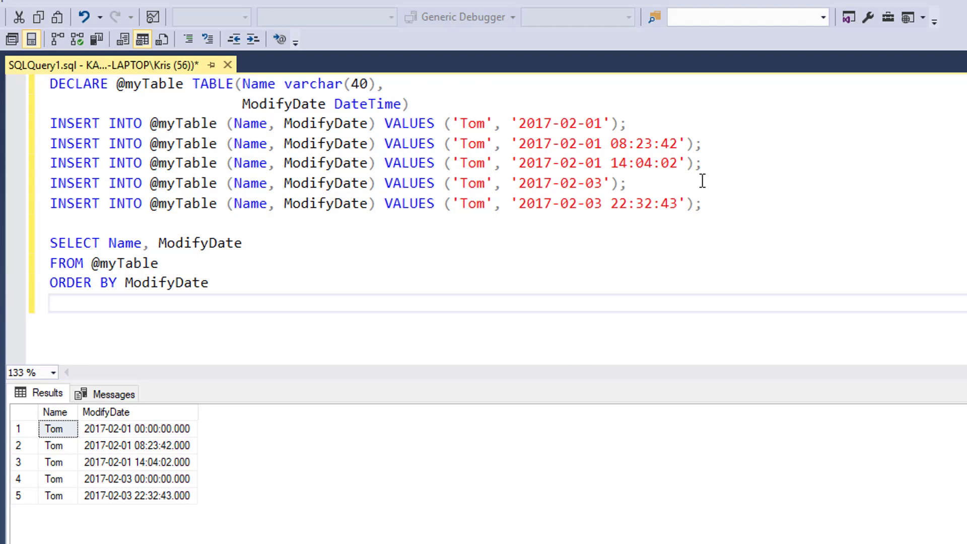
{"action": "left_click_drag", "start_coordinate": [611, 143], "coordinate": [678, 143]}
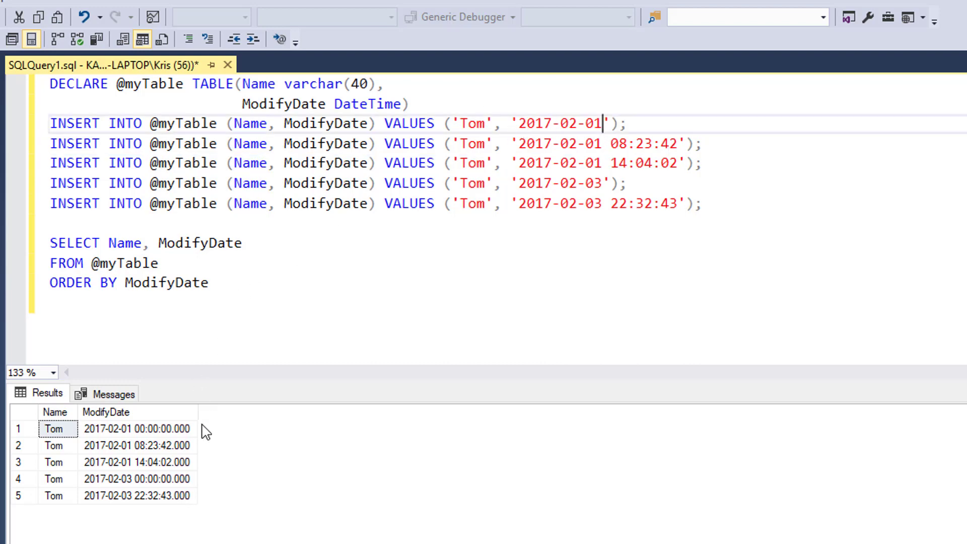
{"action": "mouse_move", "coordinate": [158, 444]}
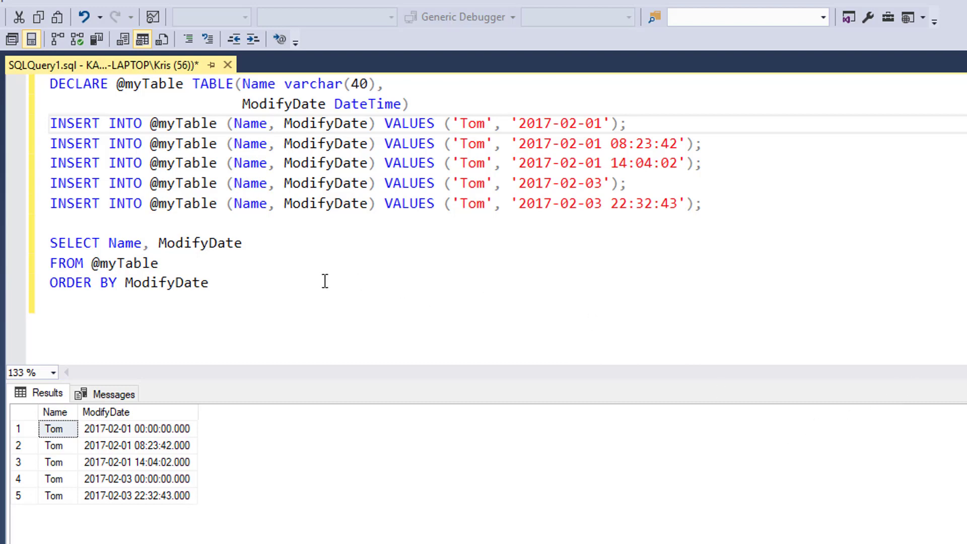
Add a query filtering ModifyDate BETWEEN '2017-02-01' AND '2017-02-03' and run it for four rows
{"action": "key", "text": "Enter"}
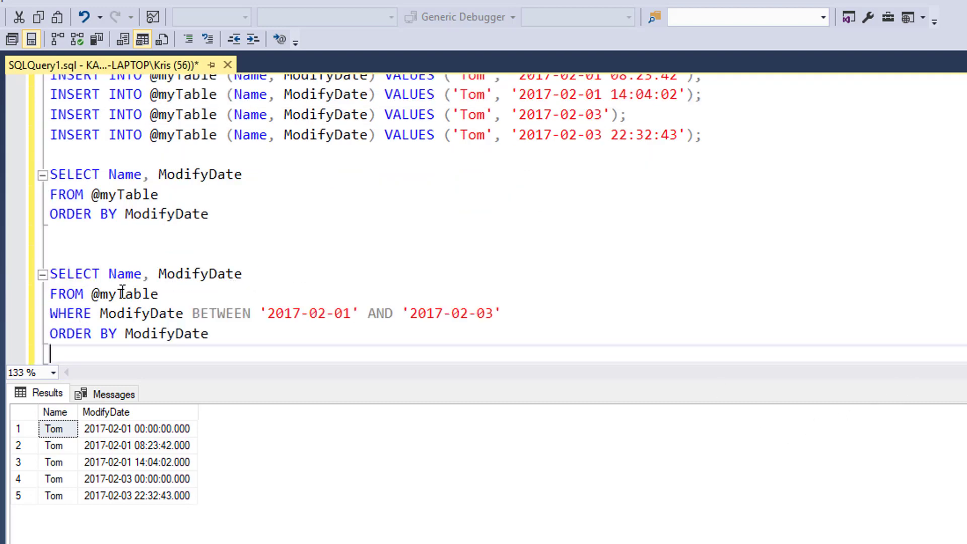
{"action": "mouse_move", "coordinate": [143, 333]}
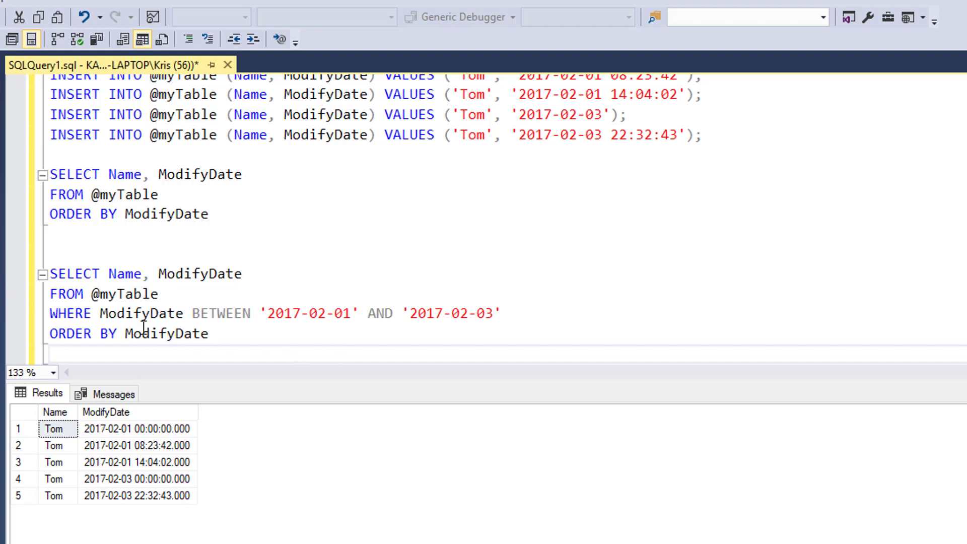
{"action": "mouse_move", "coordinate": [385, 332]}
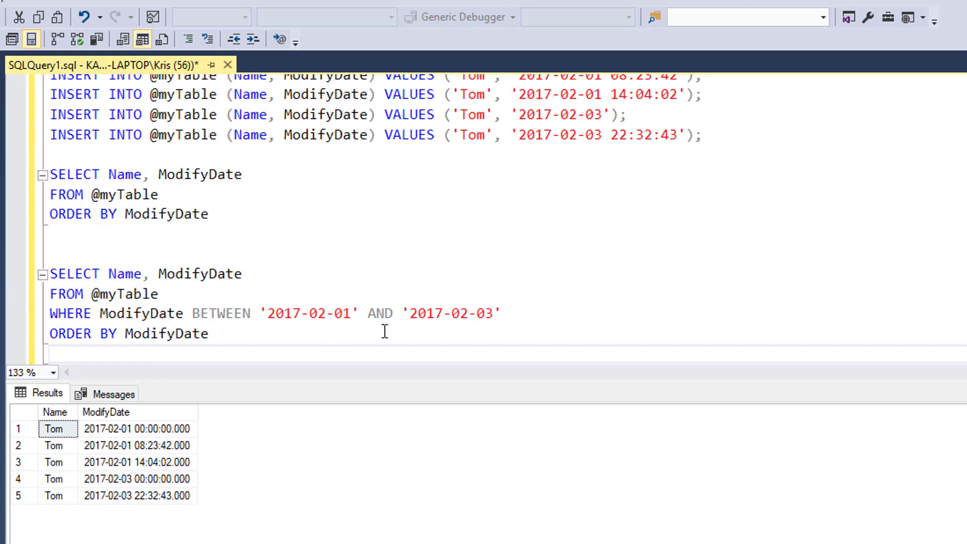
{"action": "mouse_move", "coordinate": [200, 440]}
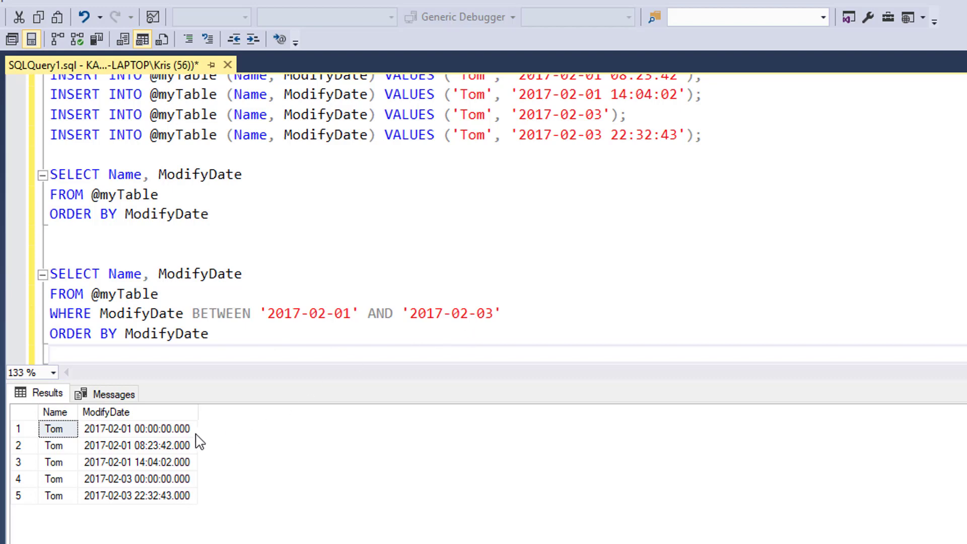
{"action": "mouse_move", "coordinate": [192, 447]}
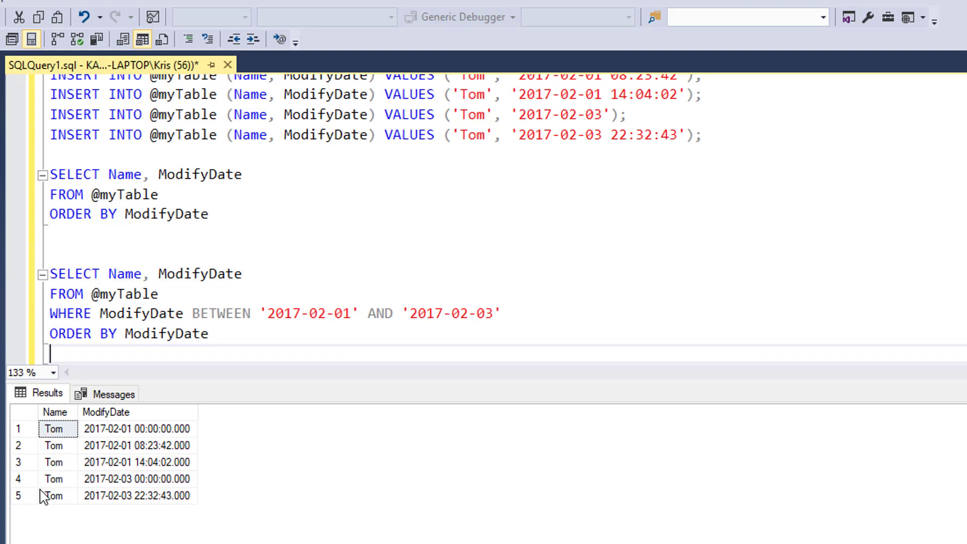
{"action": "mouse_move", "coordinate": [130, 484]}
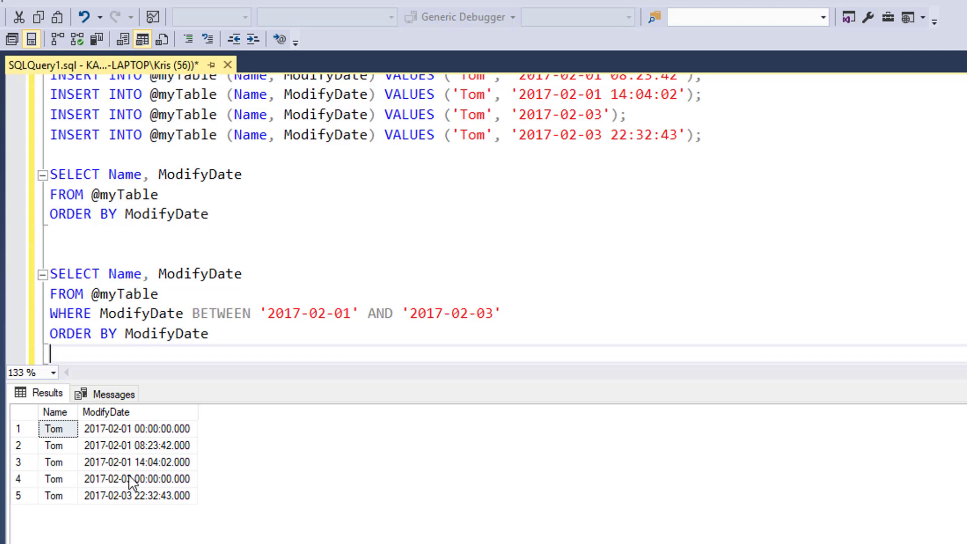
{"action": "mouse_move", "coordinate": [125, 487]}
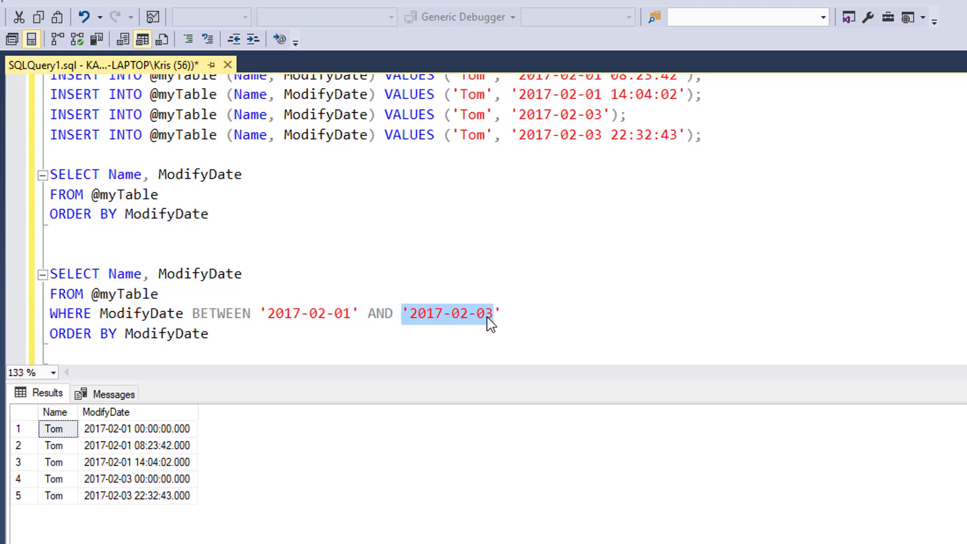
{"action": "mouse_move", "coordinate": [313, 415]}
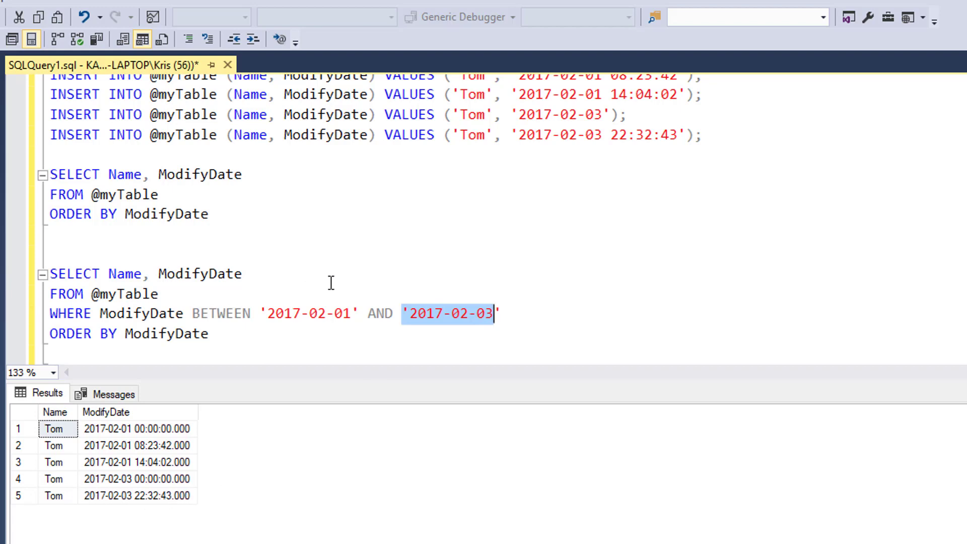
{"action": "key", "text": "F5"}
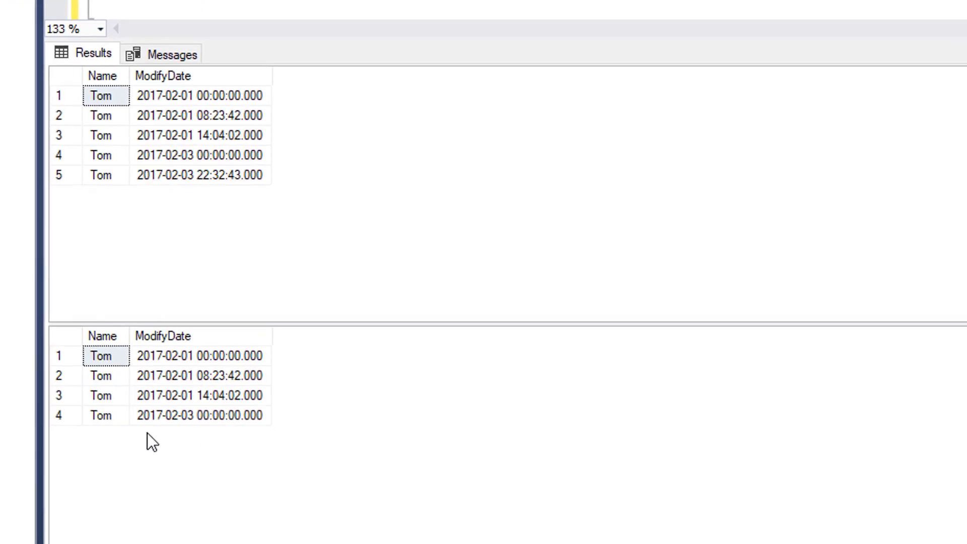
{"action": "mouse_move", "coordinate": [91, 432]}
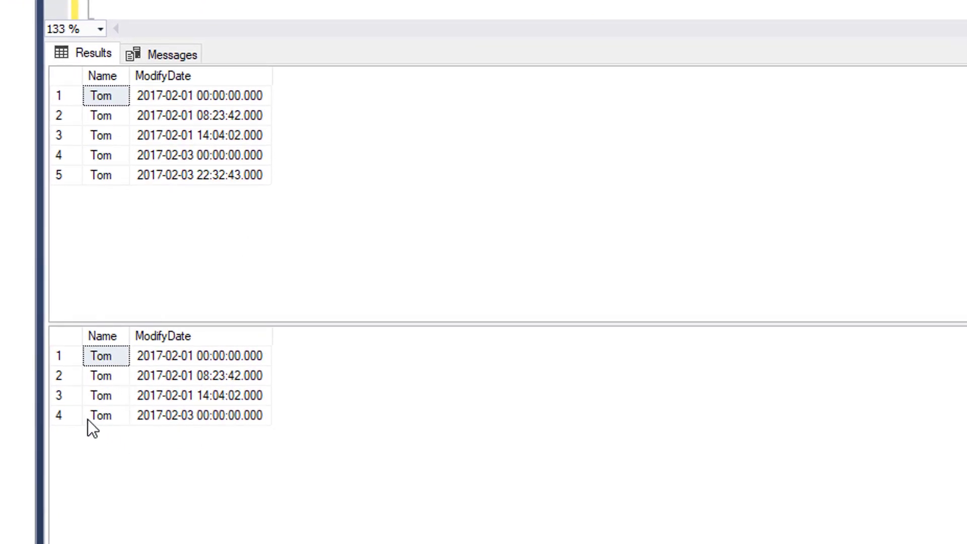
{"action": "mouse_move", "coordinate": [179, 439]}
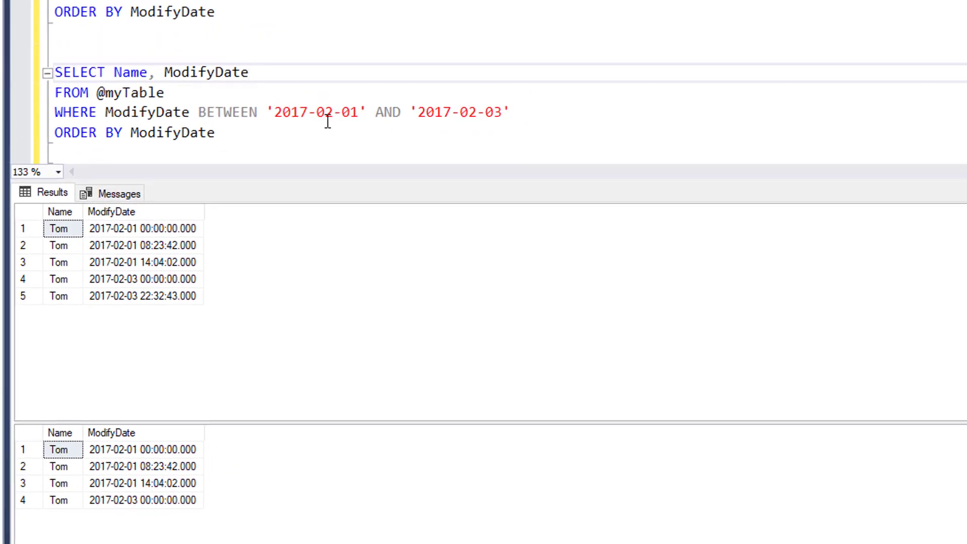
{"action": "mouse_move", "coordinate": [553, 186]}
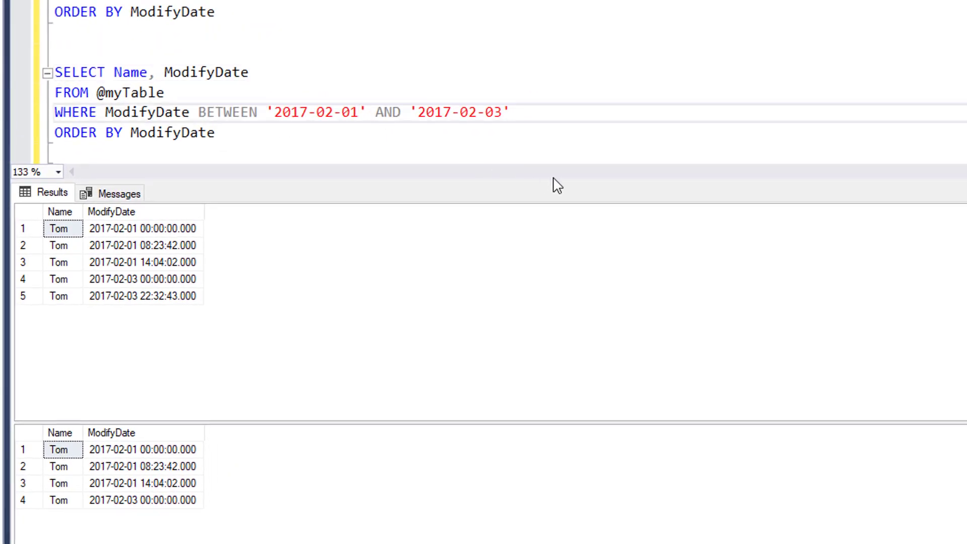
Append explicit 00:00:00 times to both BETWEEN date bounds
{"action": "type", "text": "00"}
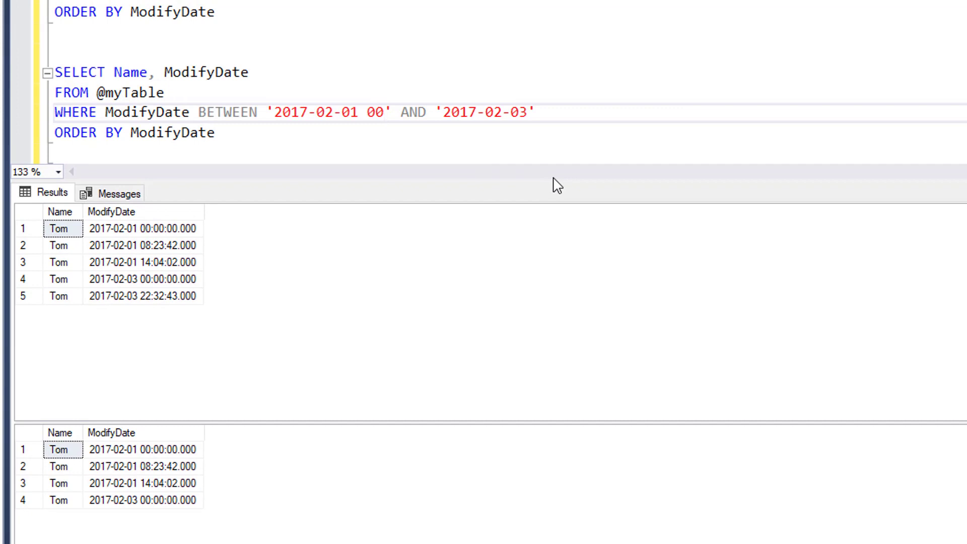
{"action": "type", "text": ":00:00"}
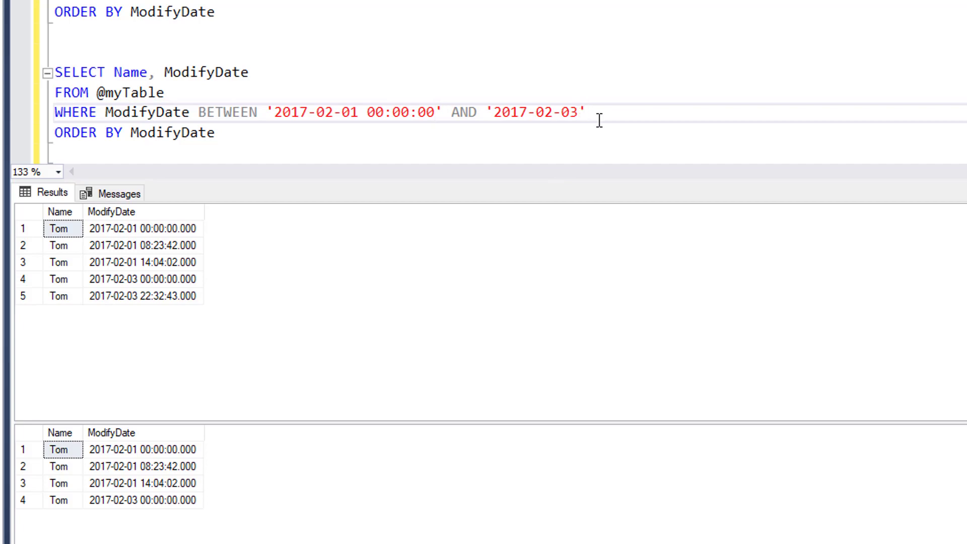
{"action": "type", "text": "0:"}
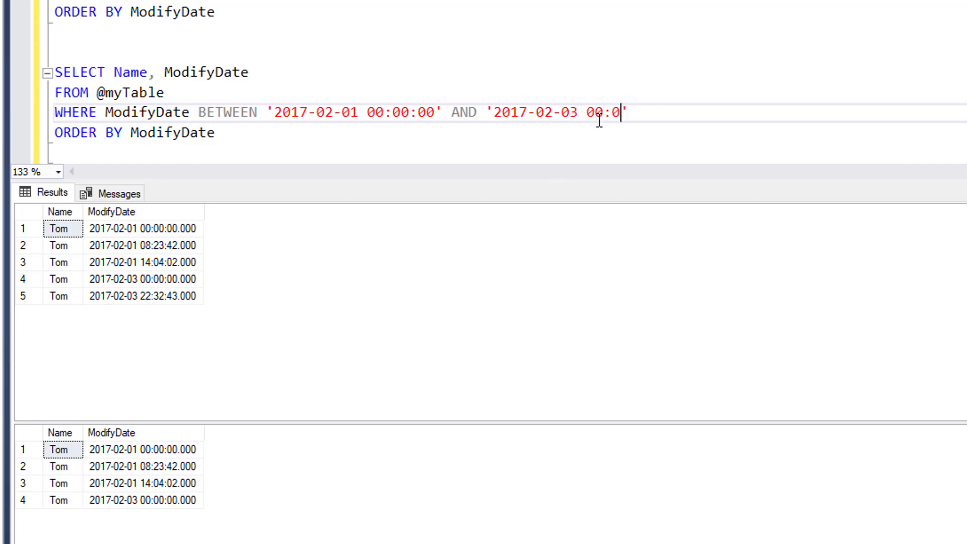
{"action": "type", "text": "0:00"}
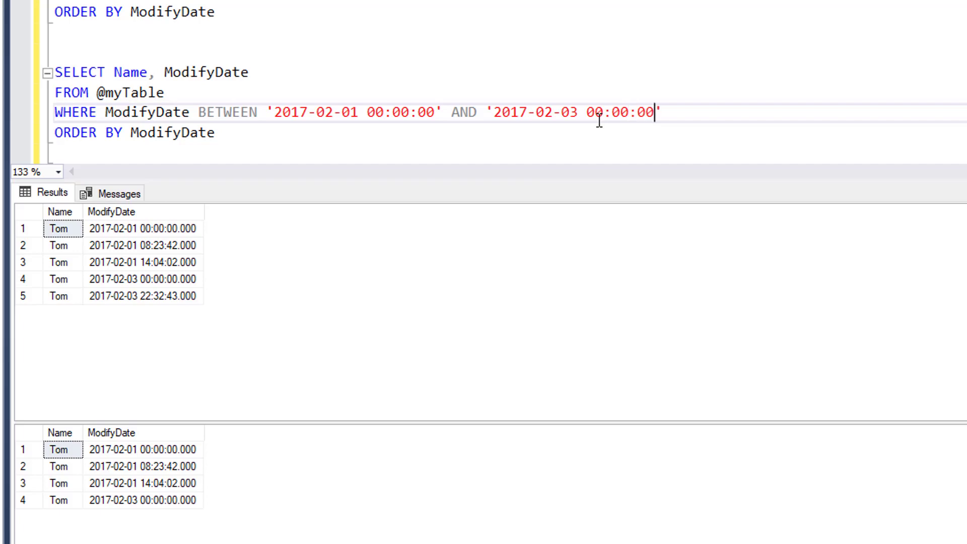
{"action": "mouse_move", "coordinate": [702, 117]}
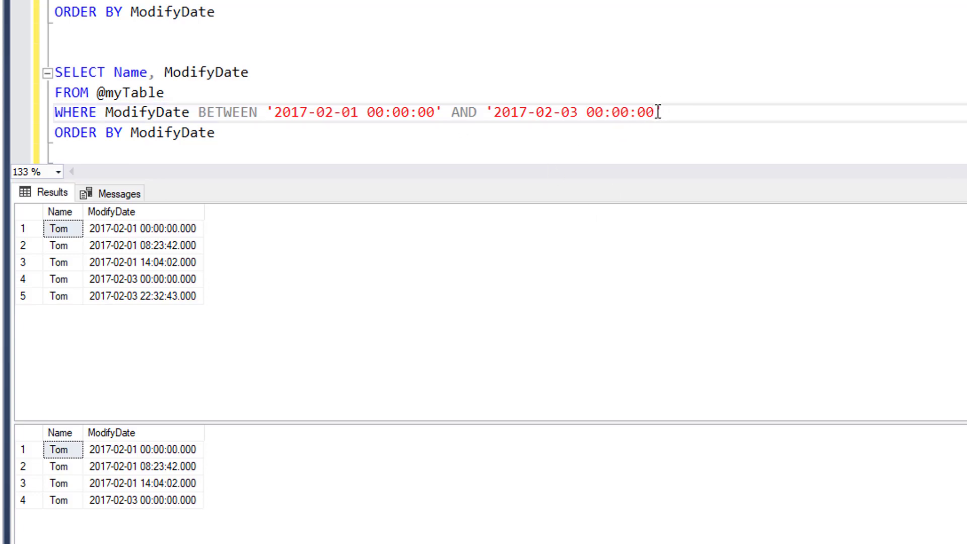
{"action": "double_click", "coordinate": [618, 112]}
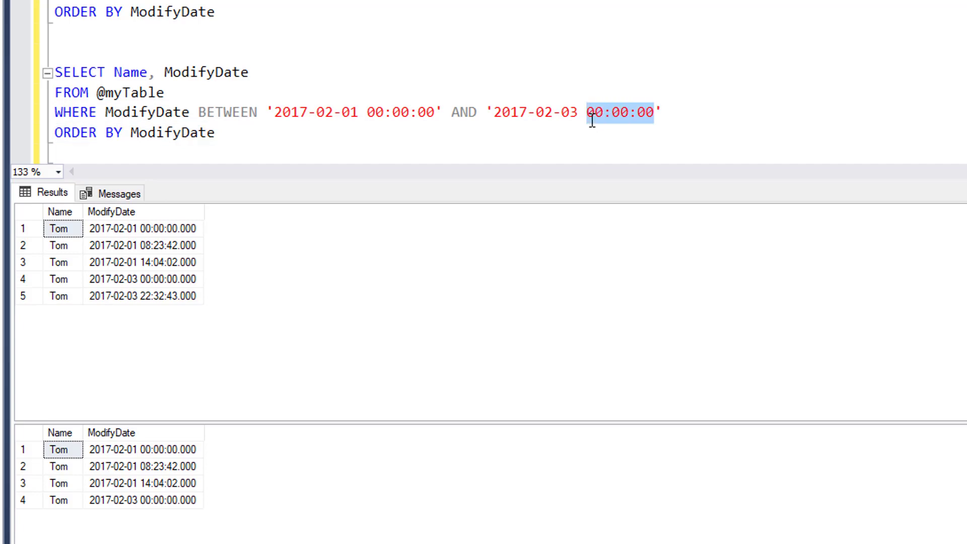
{"action": "type", "text": "23:"}
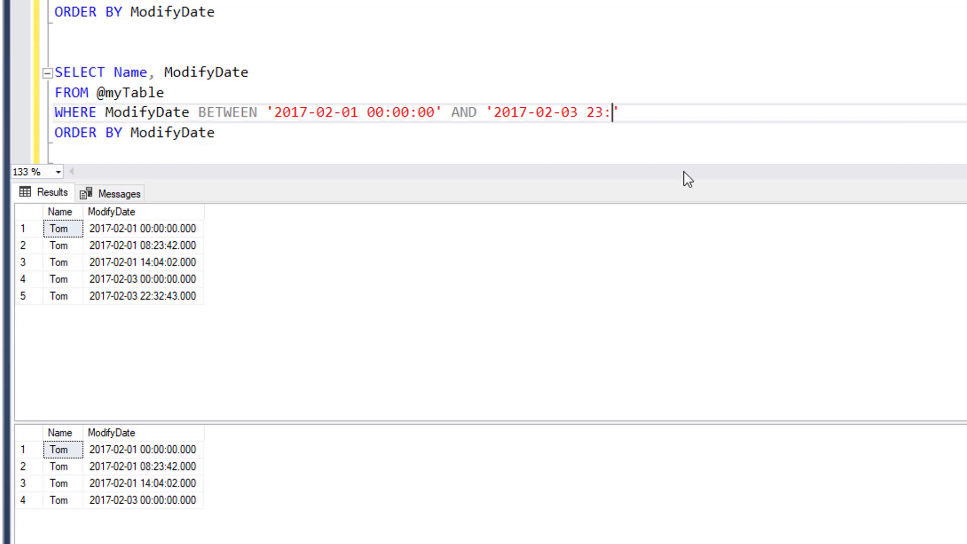
{"action": "type", "text": "59'"}
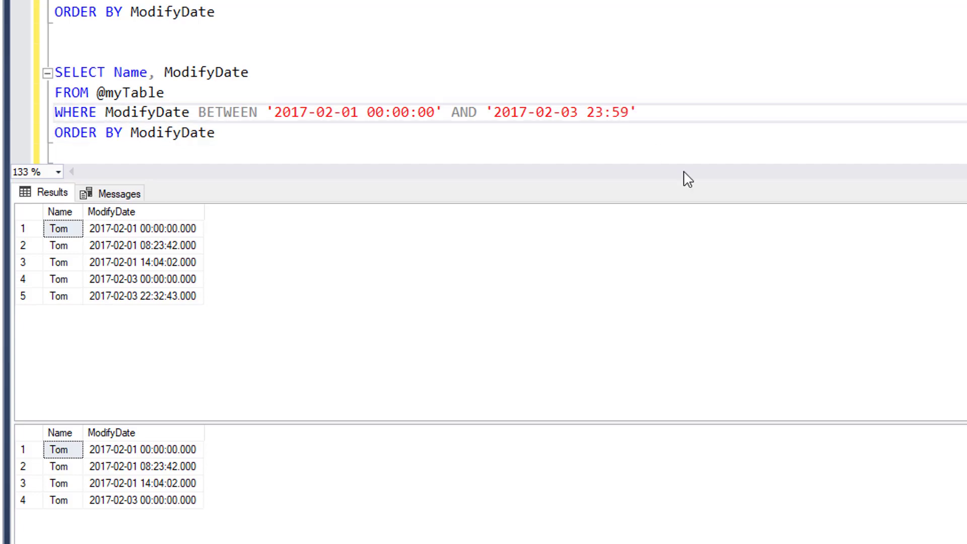
{"action": "type", "text": ":59"}
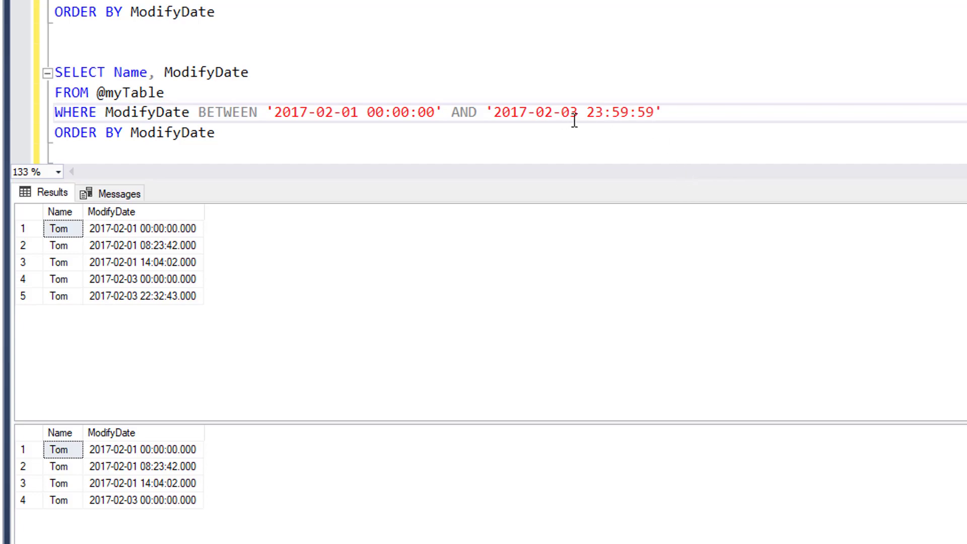
{"action": "left_click", "coordinate": [654, 112]}
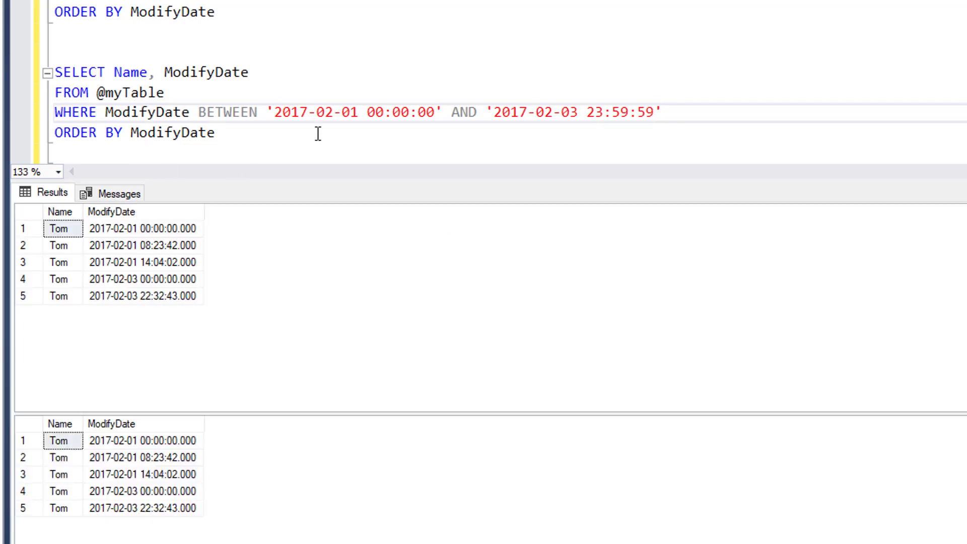
{"action": "mouse_move", "coordinate": [491, 207]}
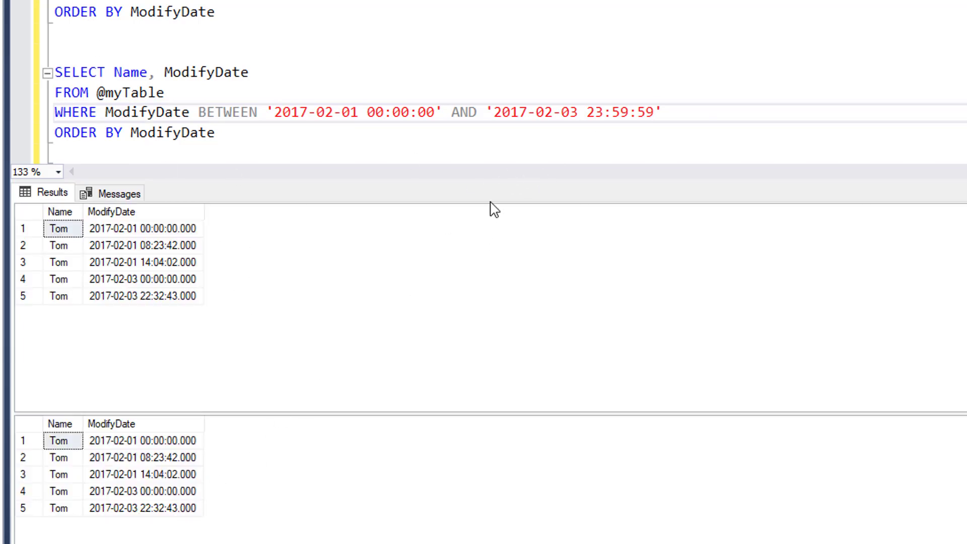
{"action": "double_click", "coordinate": [596, 111]}
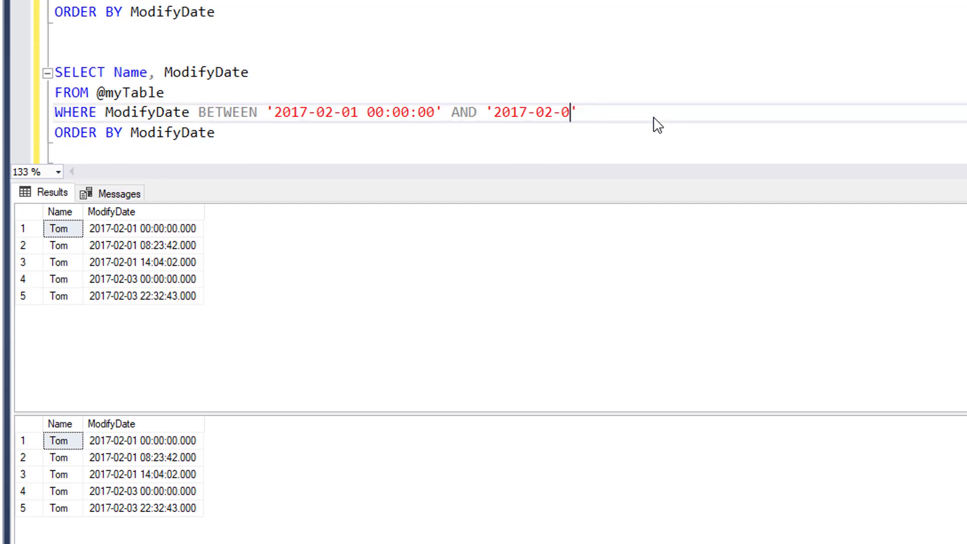
{"action": "type", "text": "4'"}
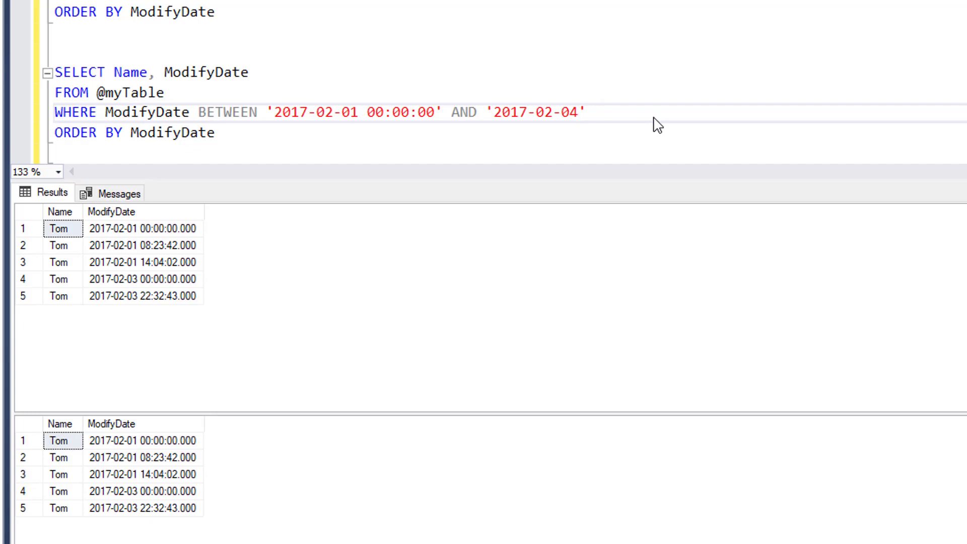
{"action": "mouse_move", "coordinate": [501, 156]}
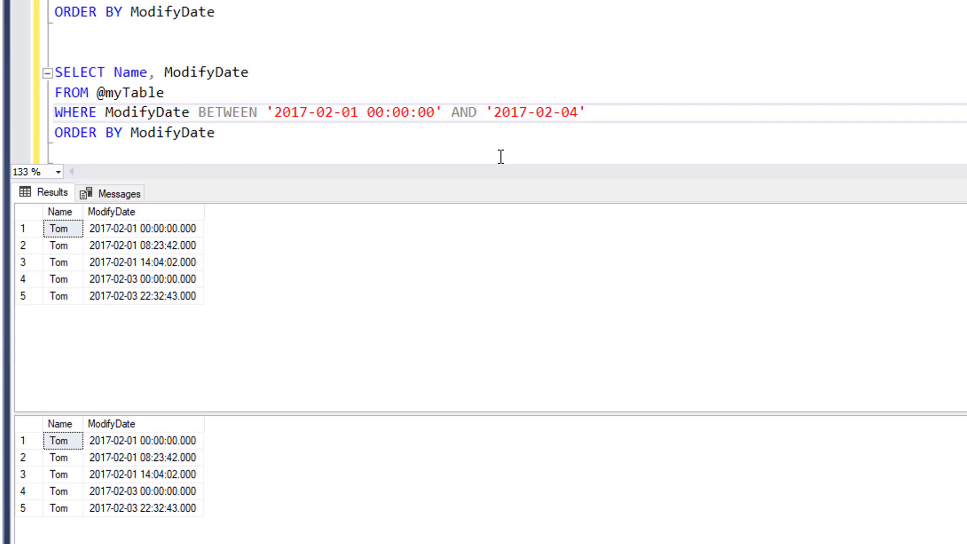
{"action": "left_click", "coordinate": [578, 111]}
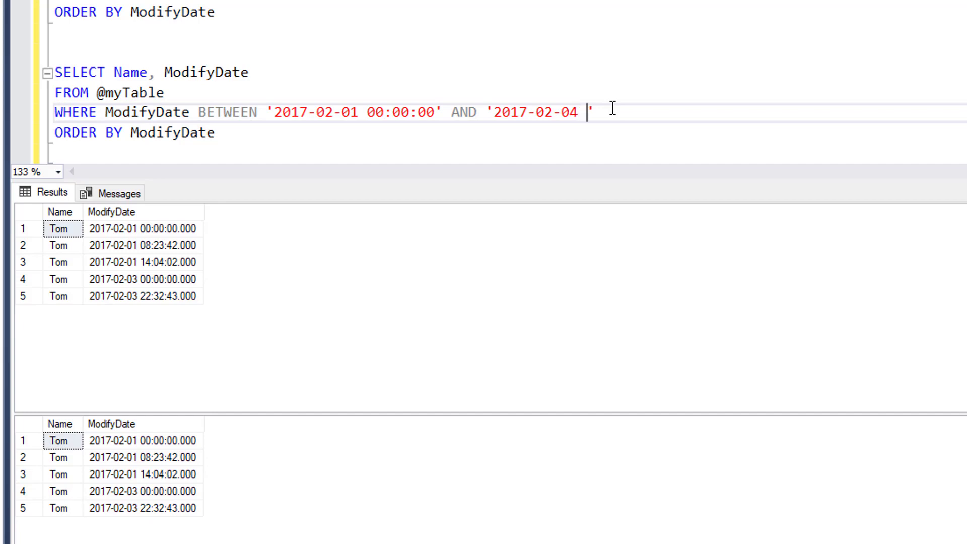
{"action": "type", "text": "00:00:0"}
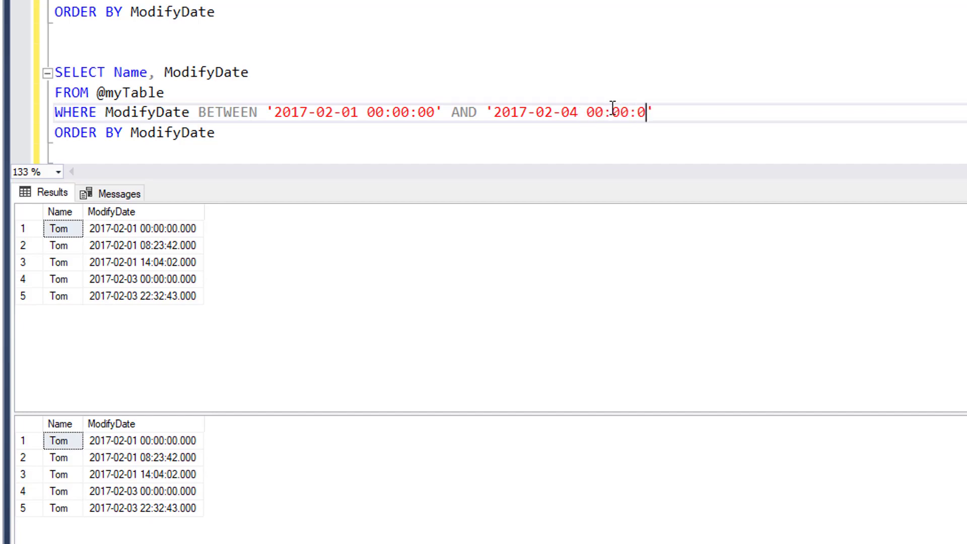
{"action": "type", "text": "0"}
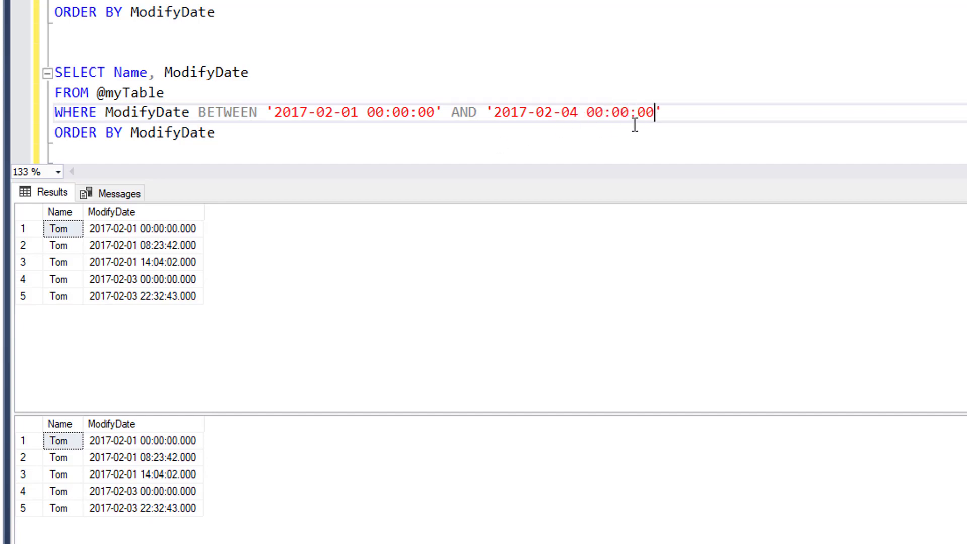
{"action": "mouse_move", "coordinate": [652, 128]}
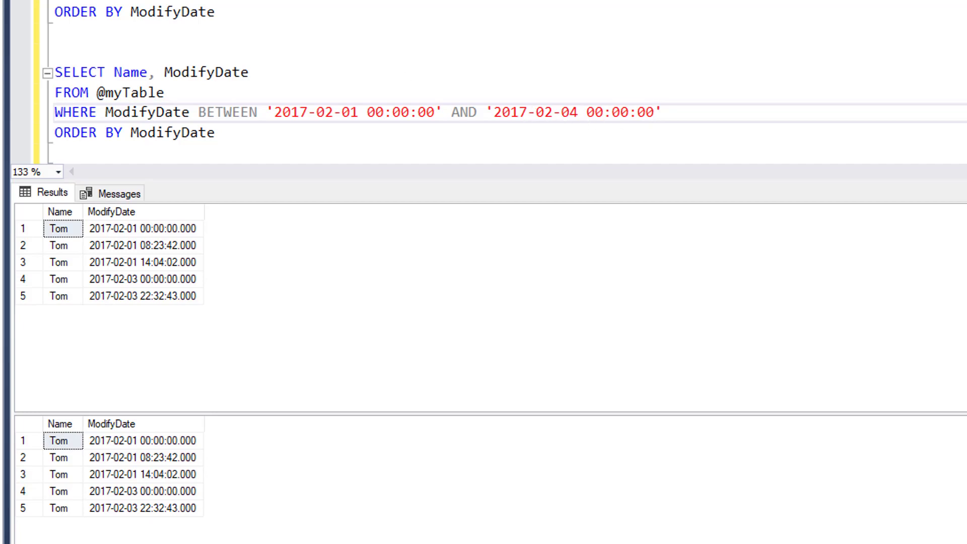
{"action": "mouse_move", "coordinate": [120, 527]}
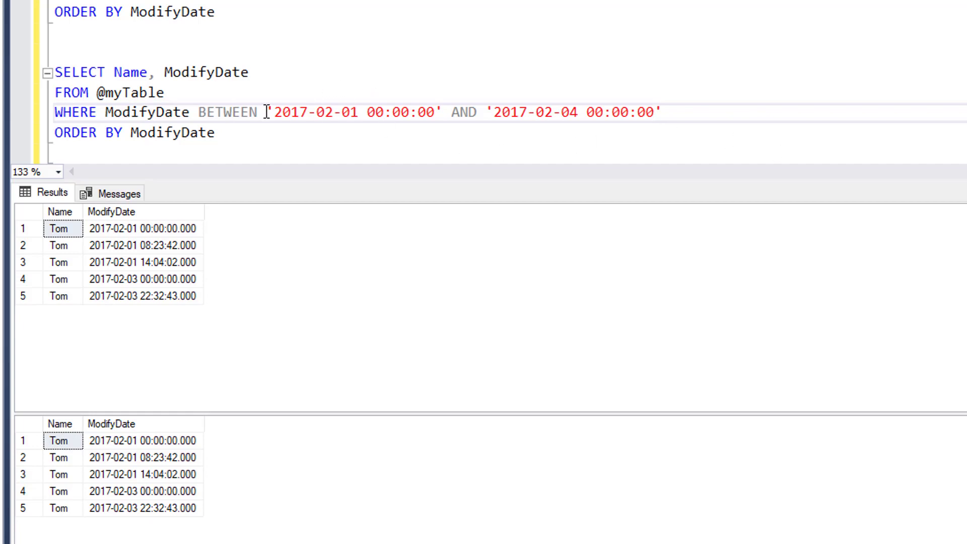
{"action": "mouse_move", "coordinate": [259, 99]}
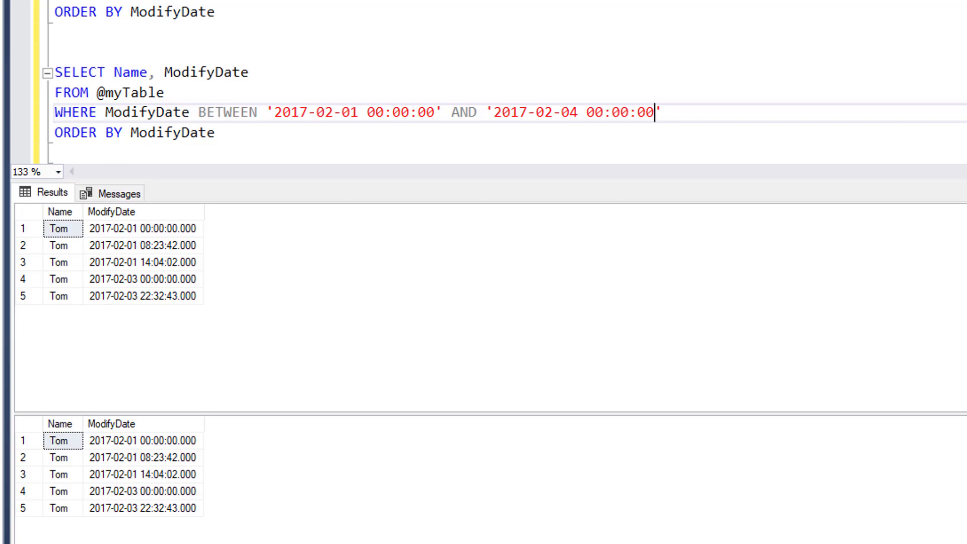
{"action": "mouse_move", "coordinate": [688, 355]}
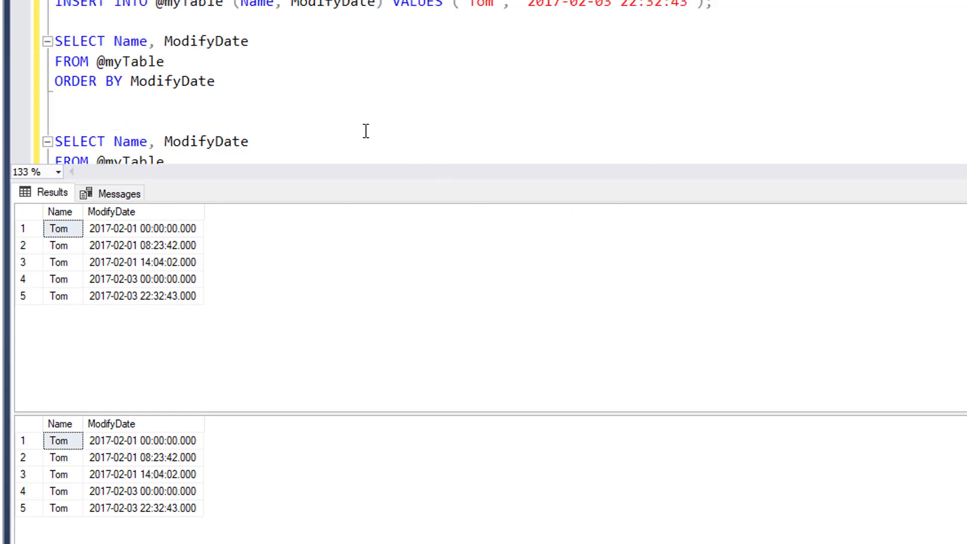
{"action": "scroll", "scroll_direction": "down", "scroll_amount": 3}
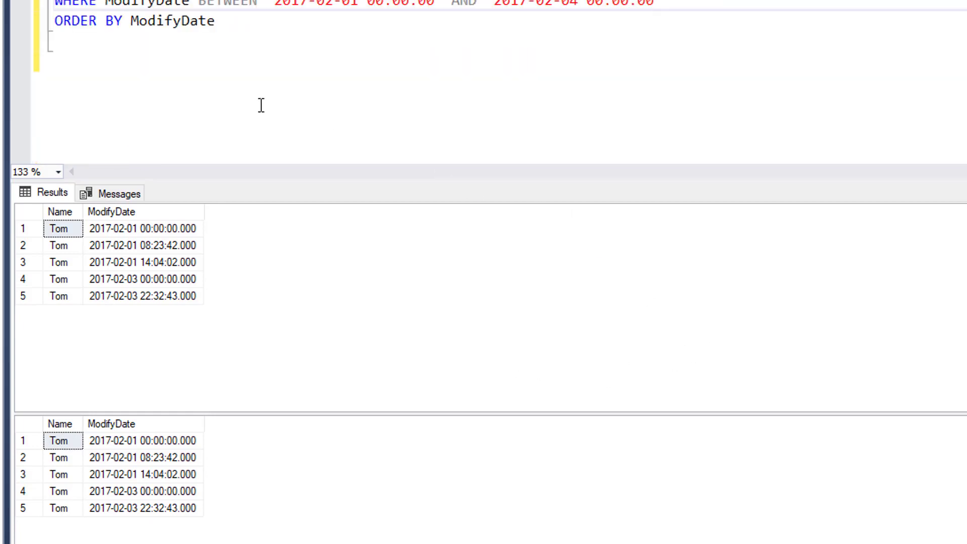
{"action": "mouse_move", "coordinate": [233, 21]}
{"action": "type", "text": ">"}
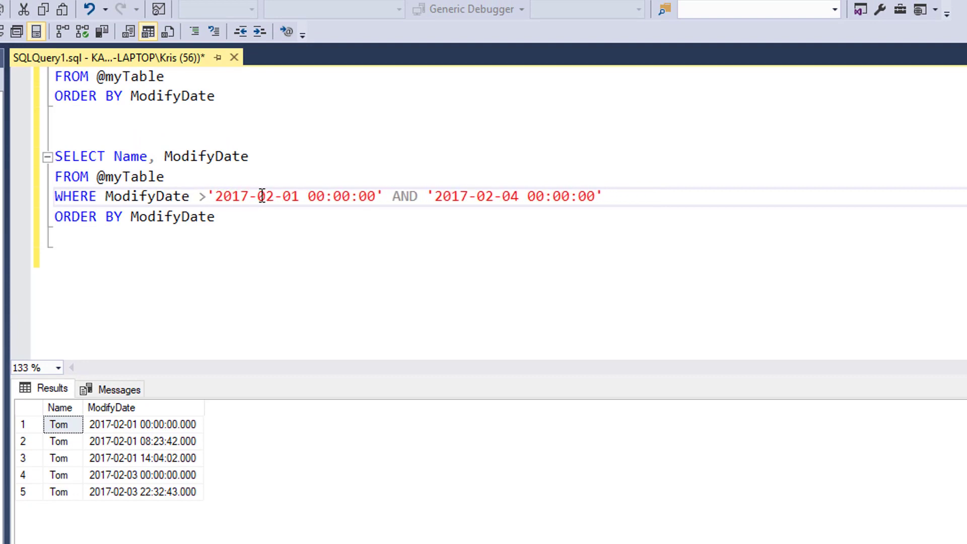
{"action": "type", "text": "="}
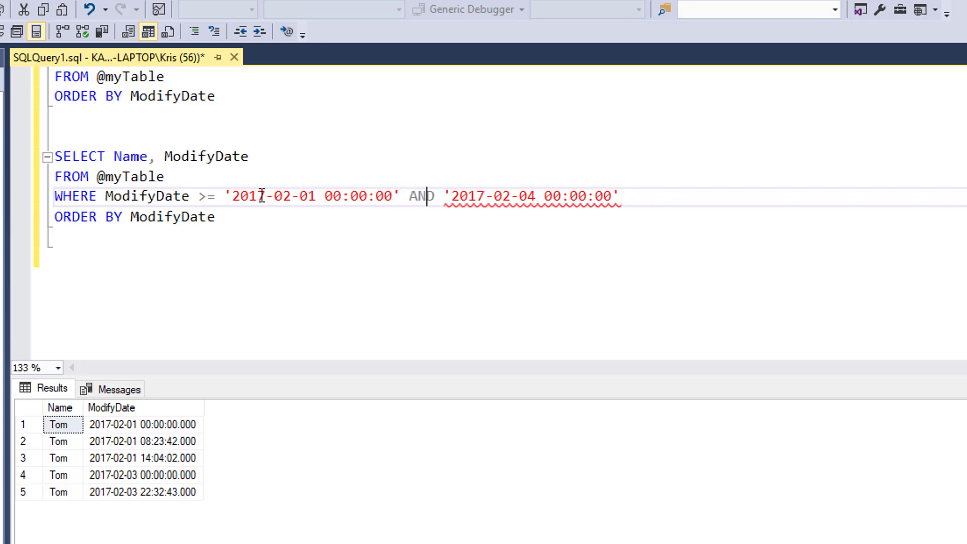
{"action": "key", "text": "Backspace"}
{"action": "type", "text": "Mo "}
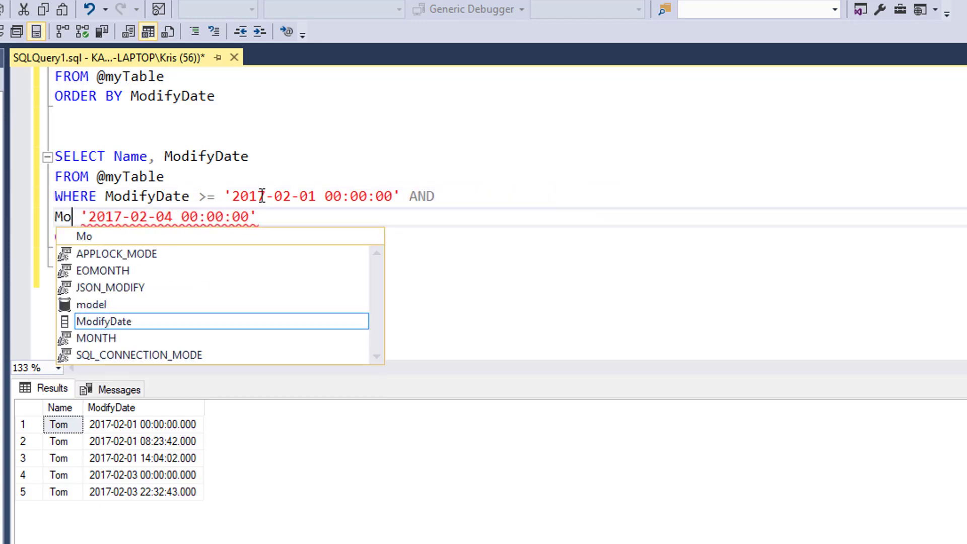
{"action": "type", "text": "difyDay"}
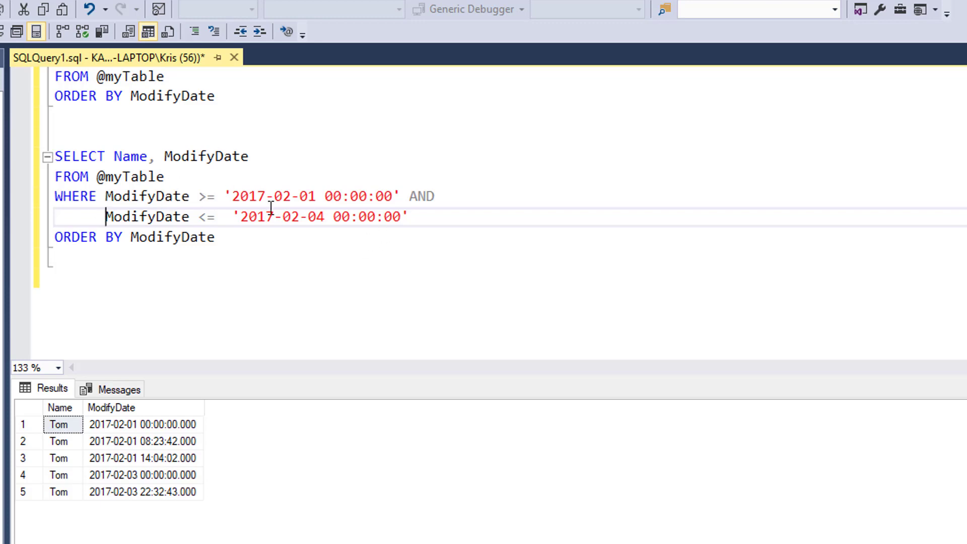
{"action": "mouse_move", "coordinate": [379, 211]}
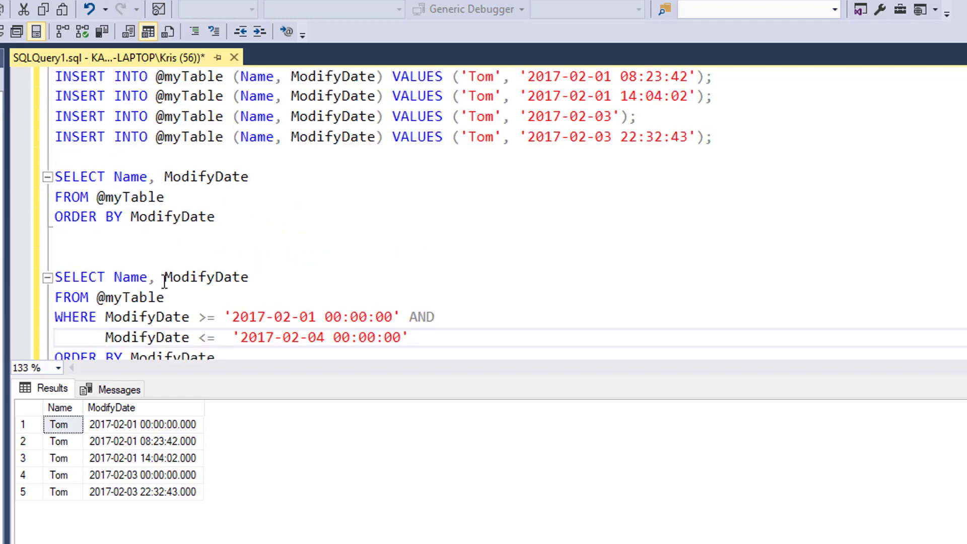
Rename ModifyDate to ModifyDate2 in the SELECT list and WHERE conditions
{"action": "left_click", "coordinate": [252, 277]}
{"action": "type", "text": "2"}
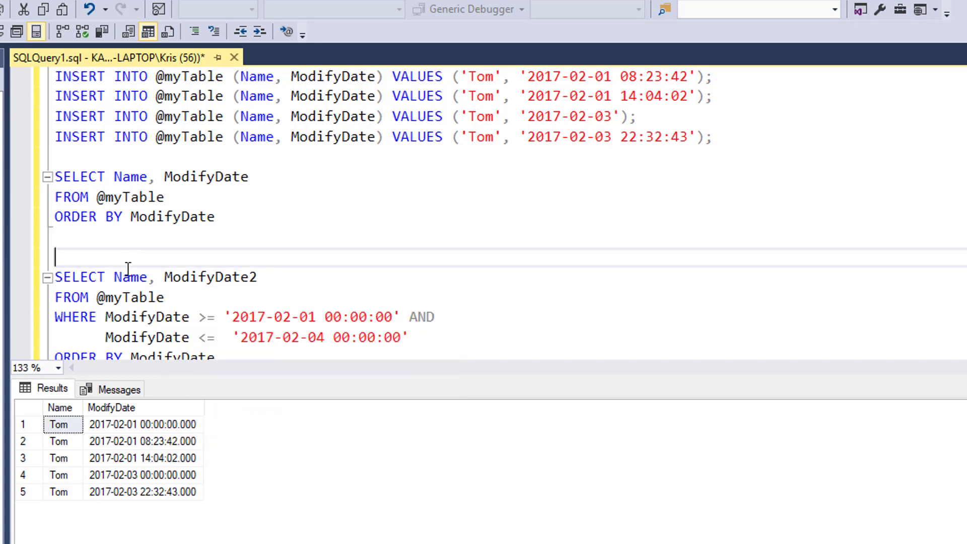
{"action": "left_click", "coordinate": [181, 316]}
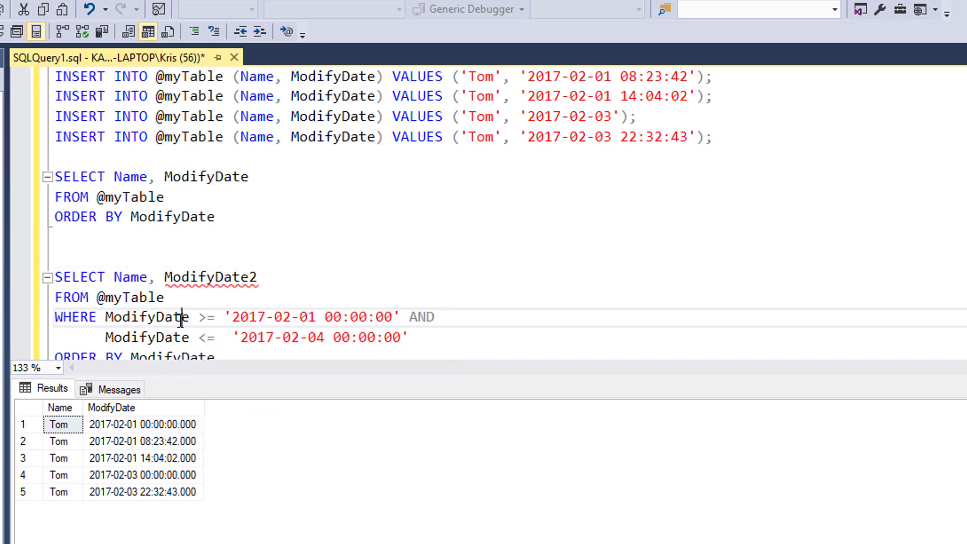
{"action": "type", "text": "2"}
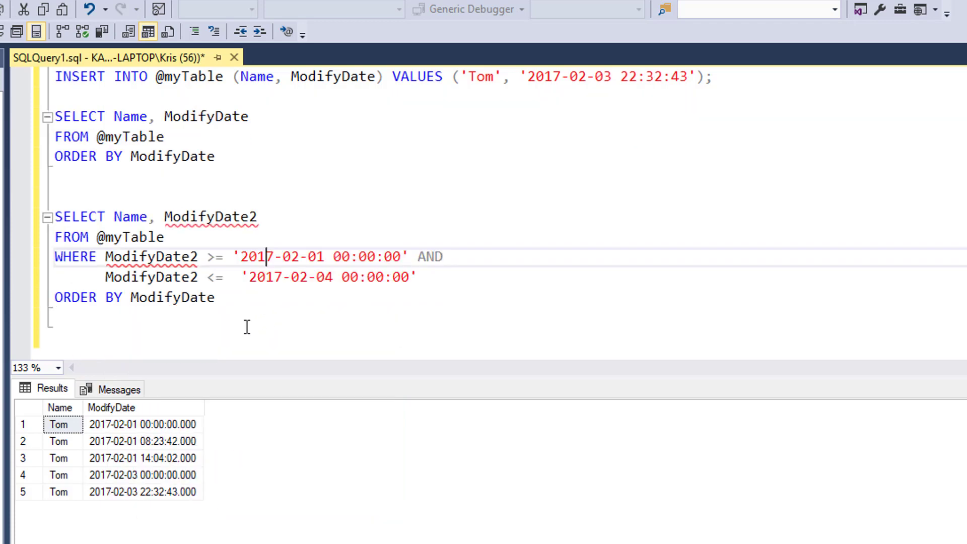
{"action": "mouse_move", "coordinate": [181, 257]}
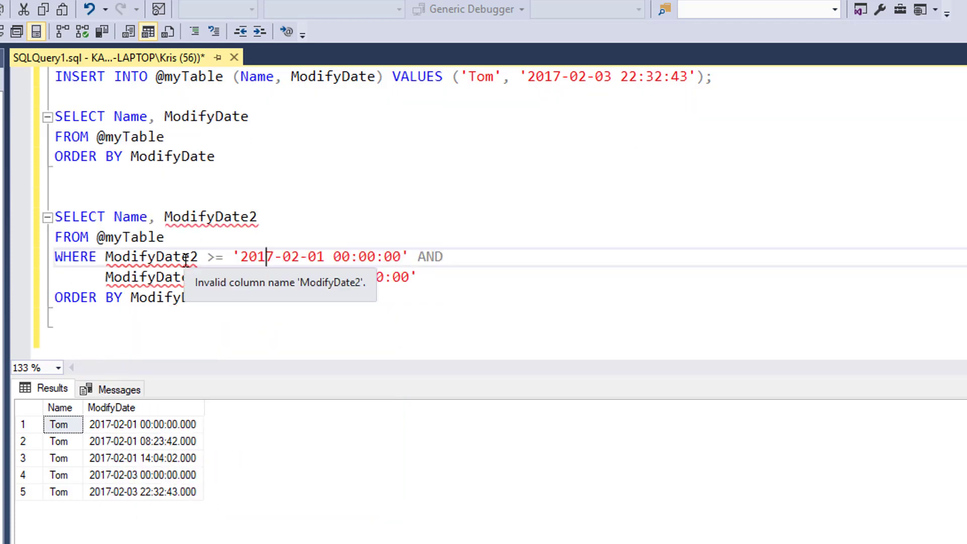